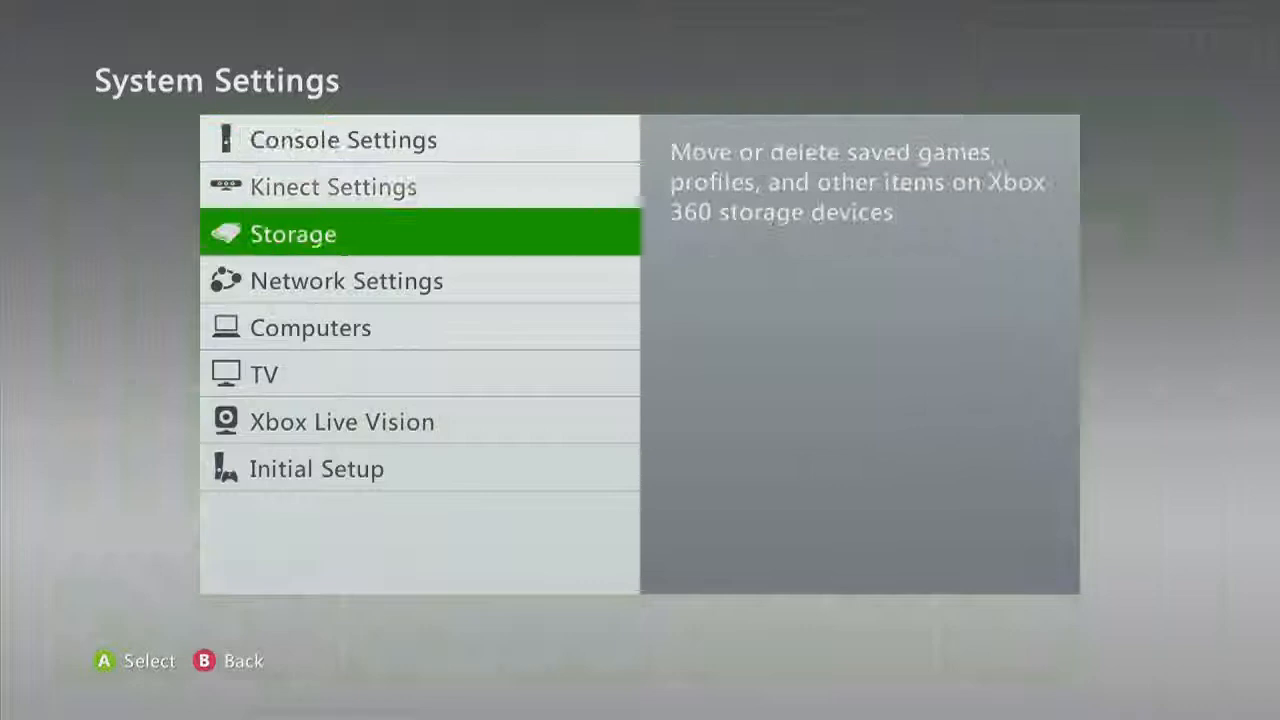
- Select Storage in the Xbox 360 System Settings
left_click(292, 232)
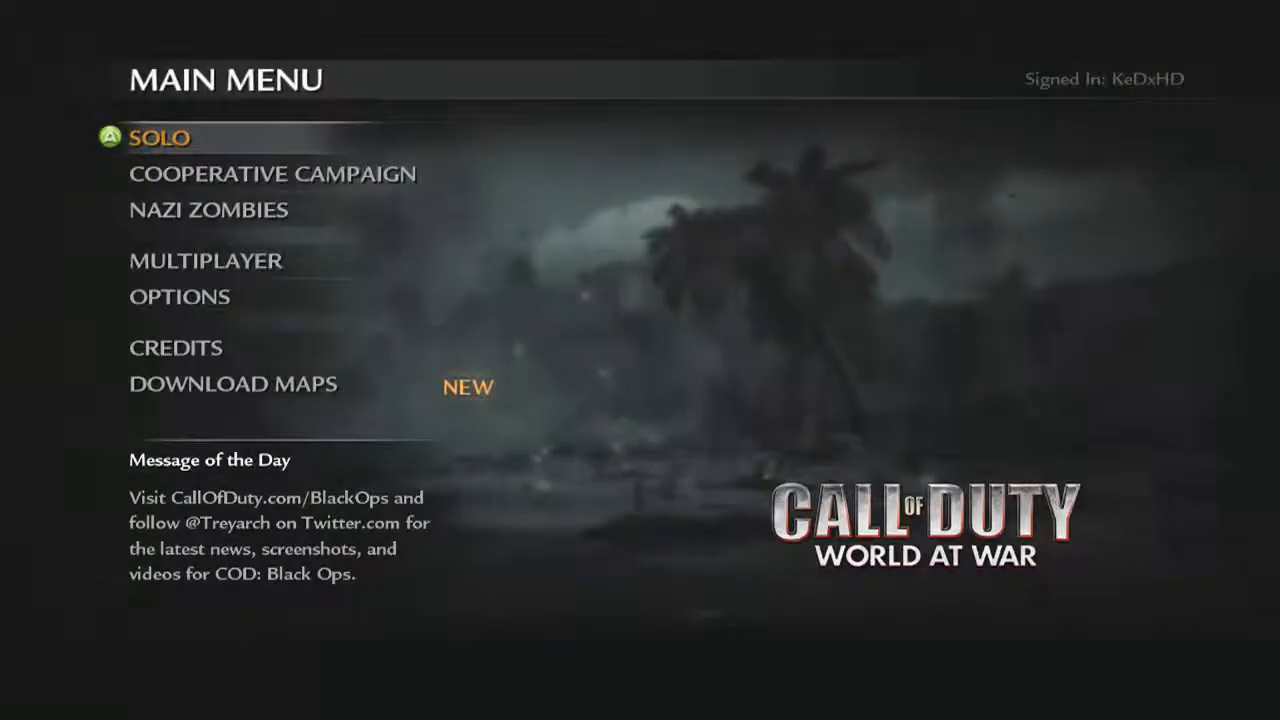
- Start a new Solo campaign and accept the graphic content warning
left_click(160, 136)
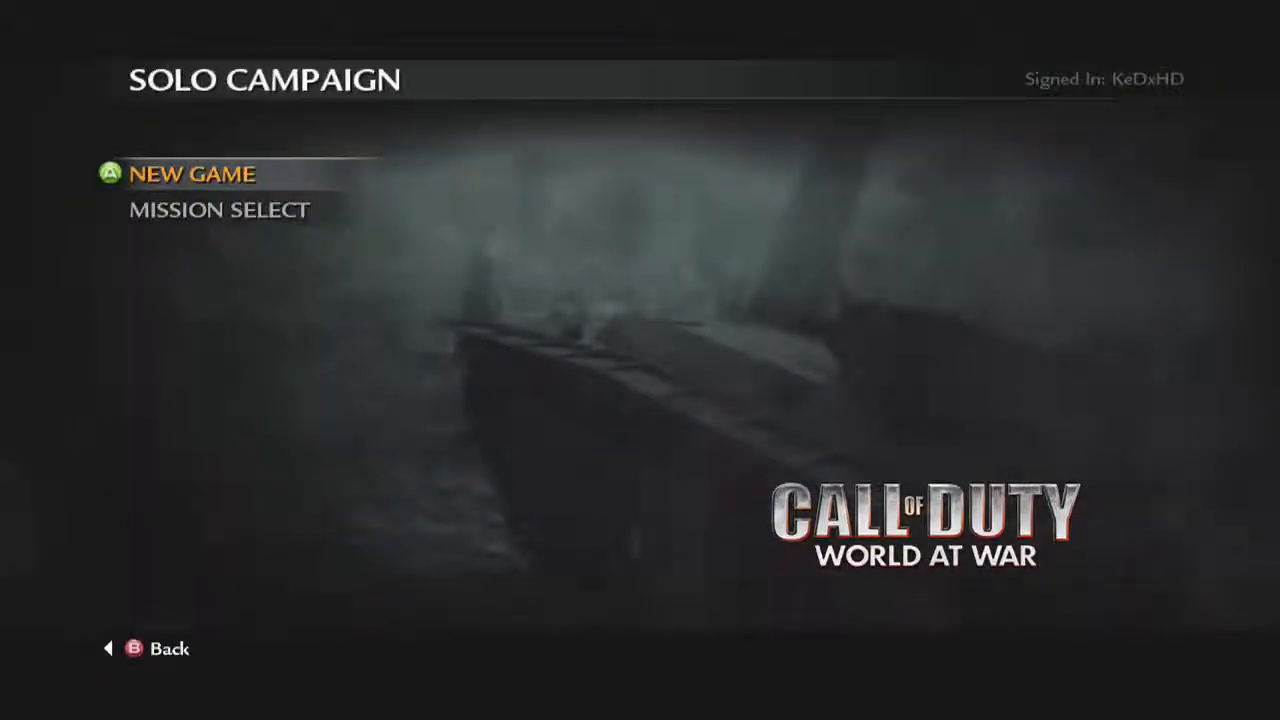
left_click(192, 174)
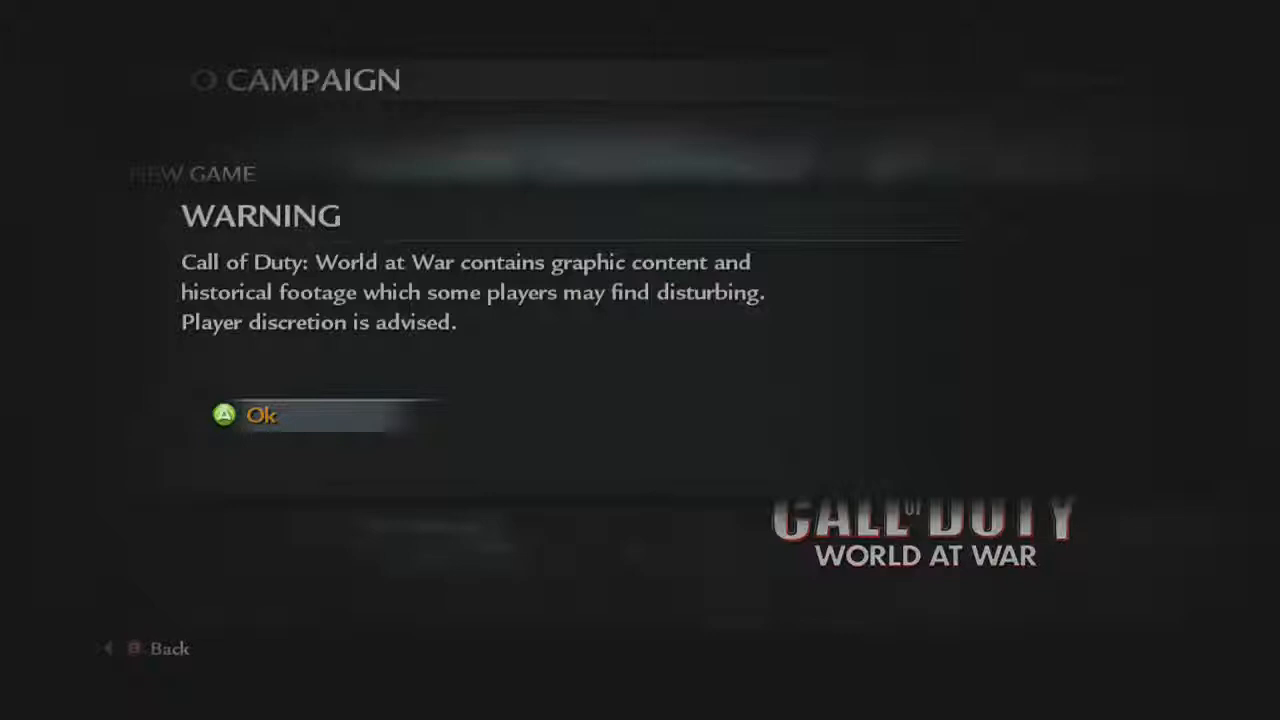
left_click(260, 414)
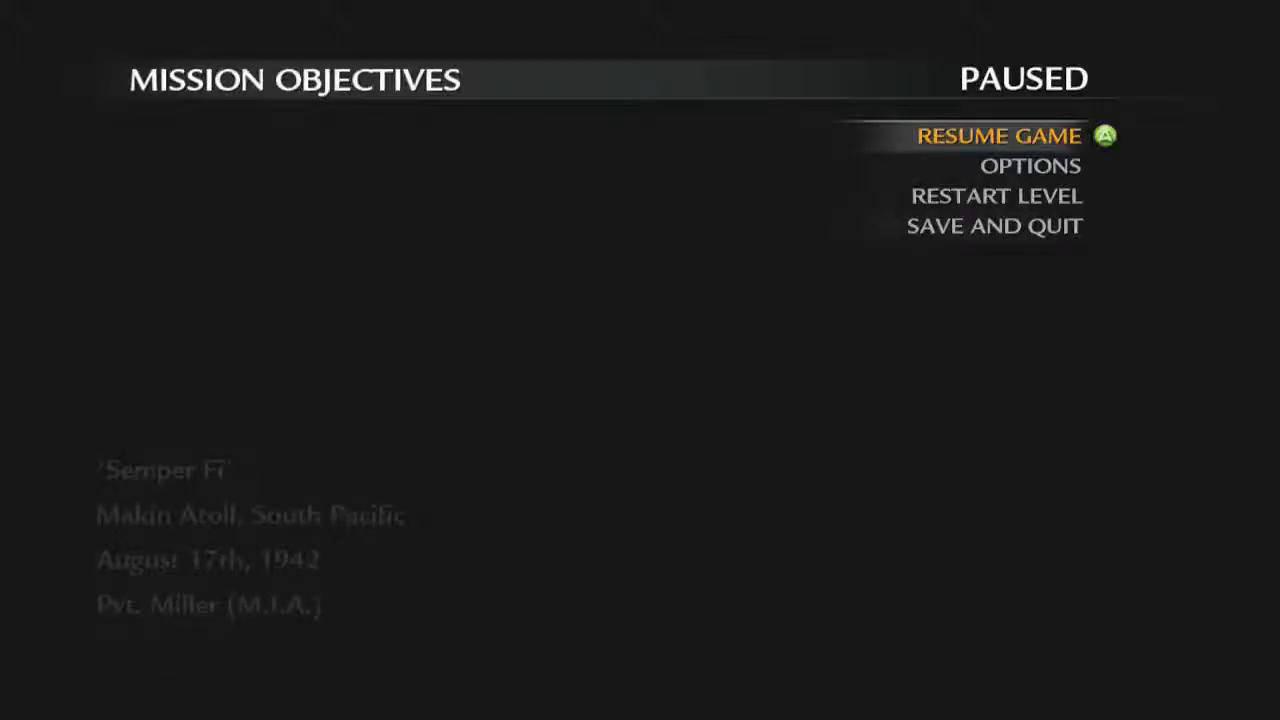
- Save and quit the Semper Fi mission, then confirm exiting to the Xbox dashboard
key("down")
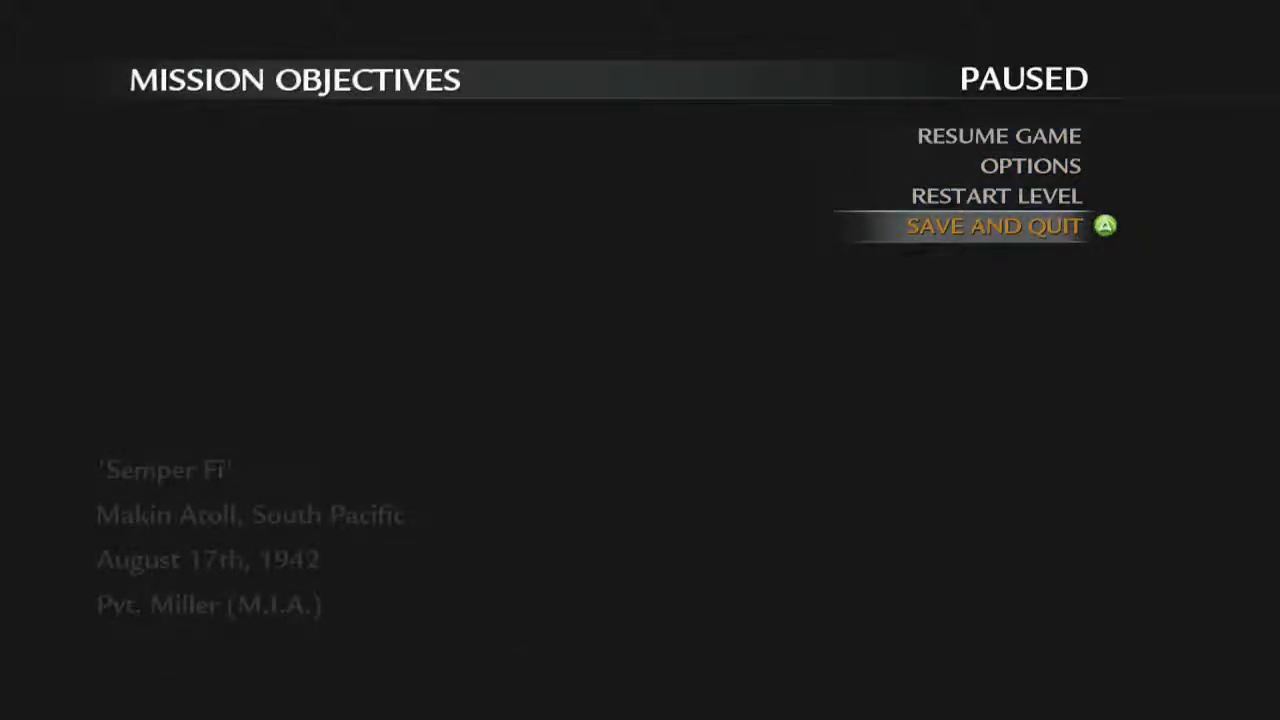
left_click(992, 224)
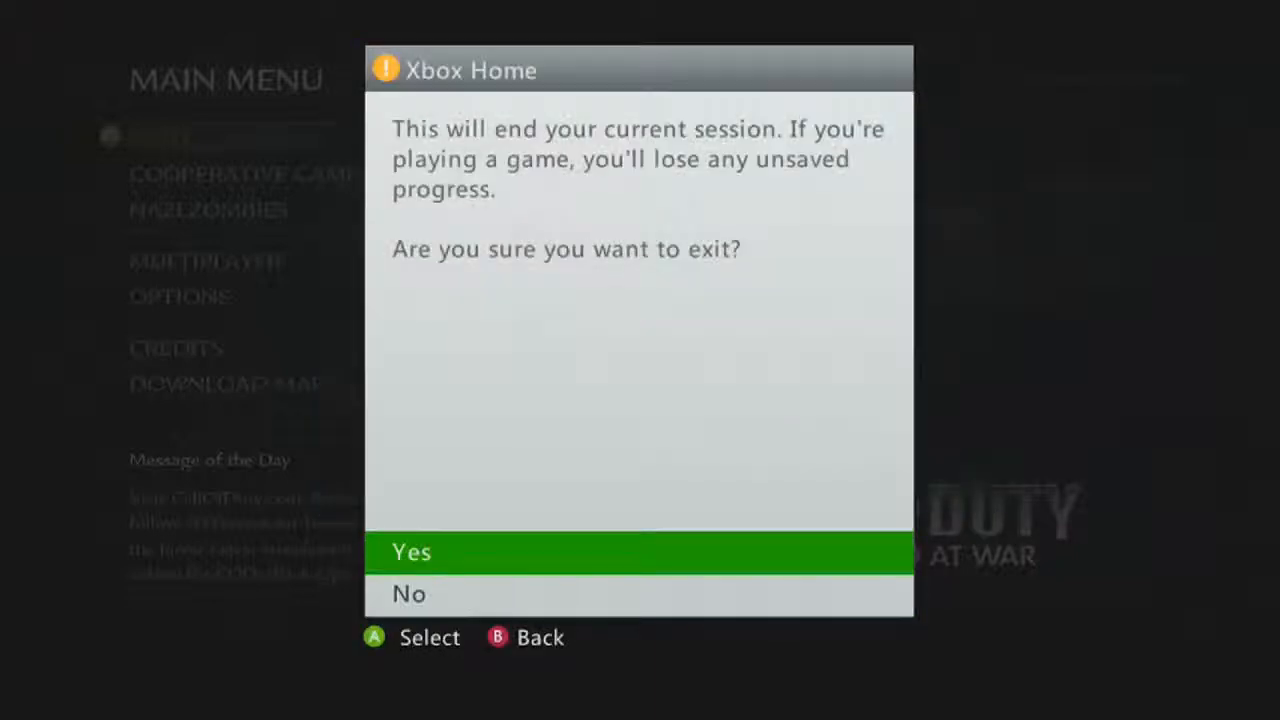
left_click(412, 552)
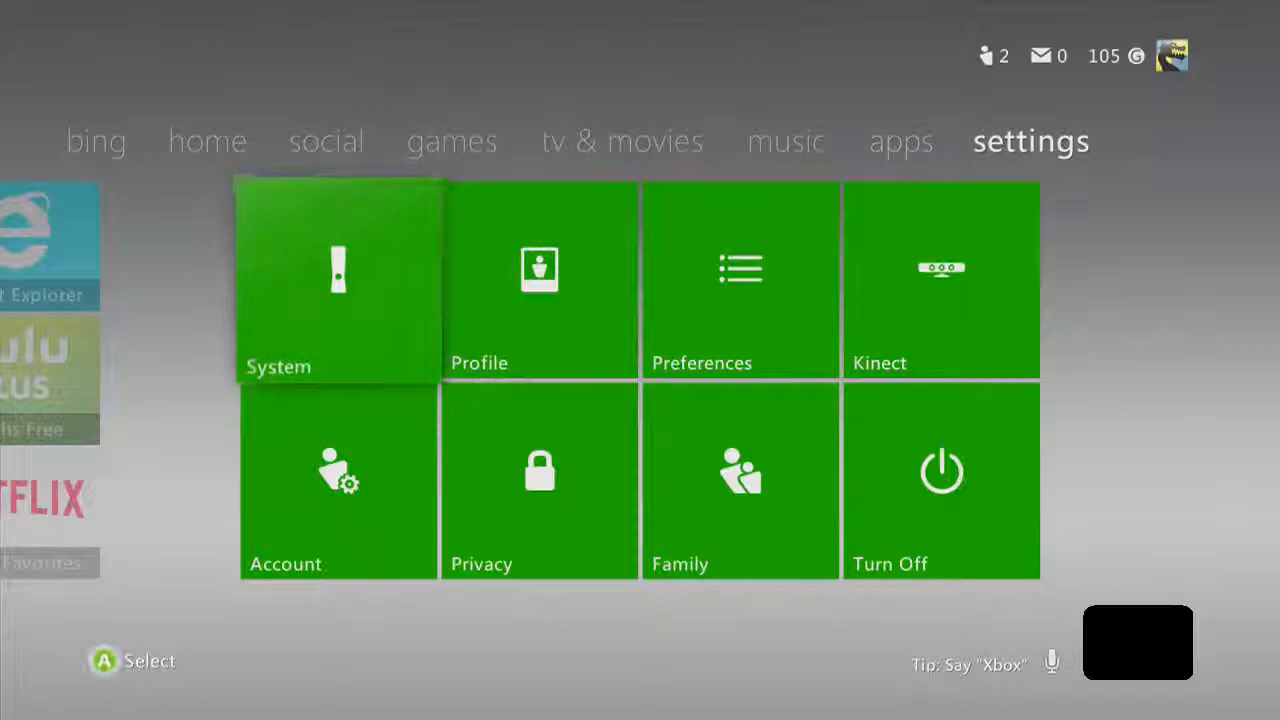
- Go through System Settings to the Storage Devices list showing all four devices
left_click(338, 280)
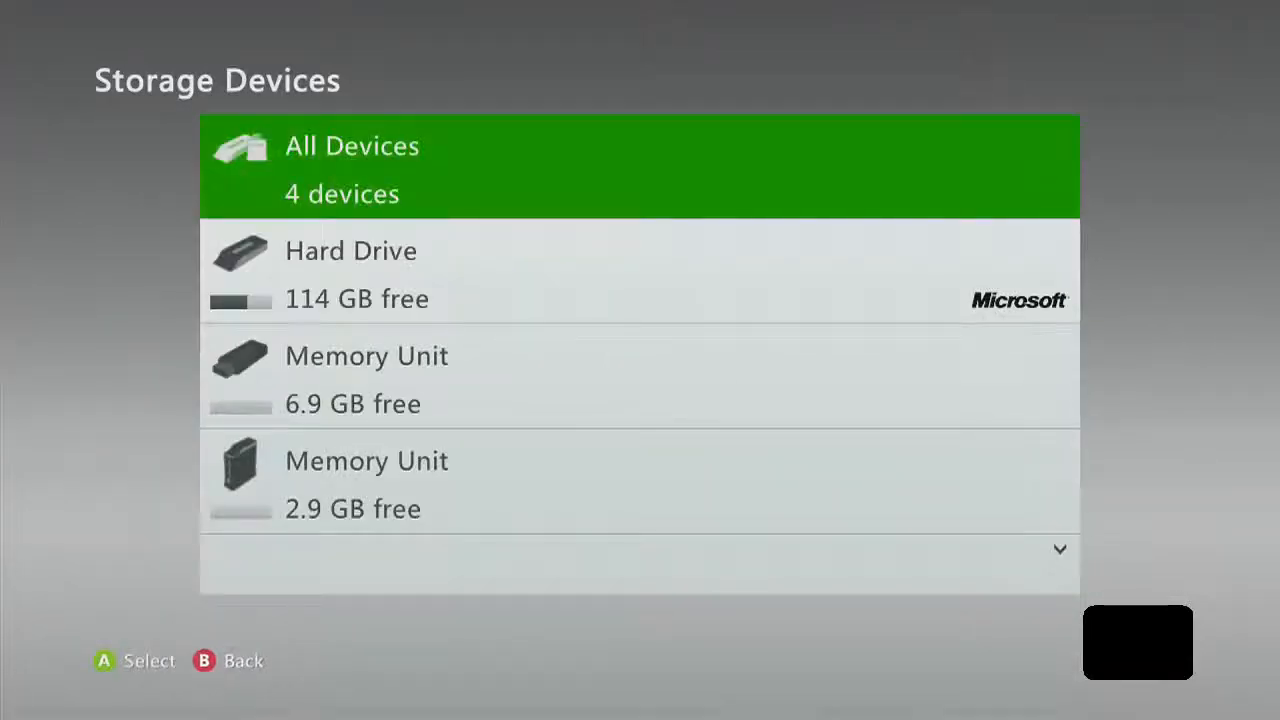
left_click(366, 356)
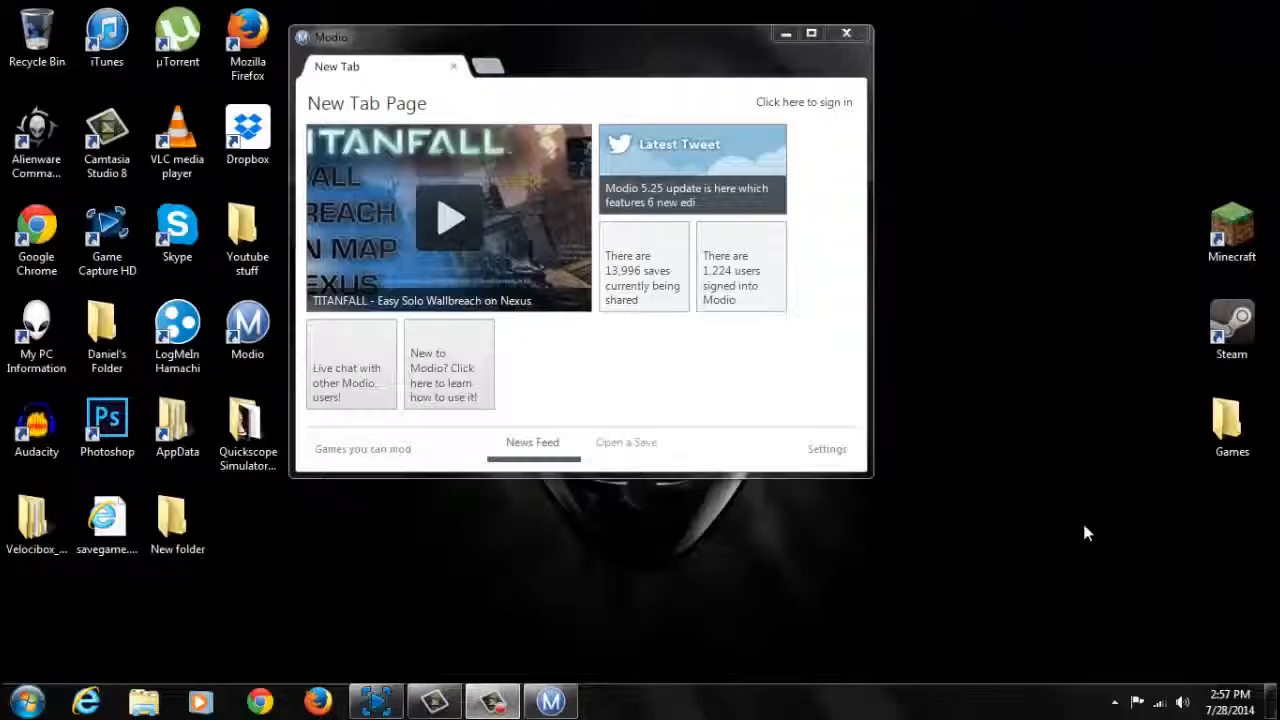
mouse_move(648, 420)
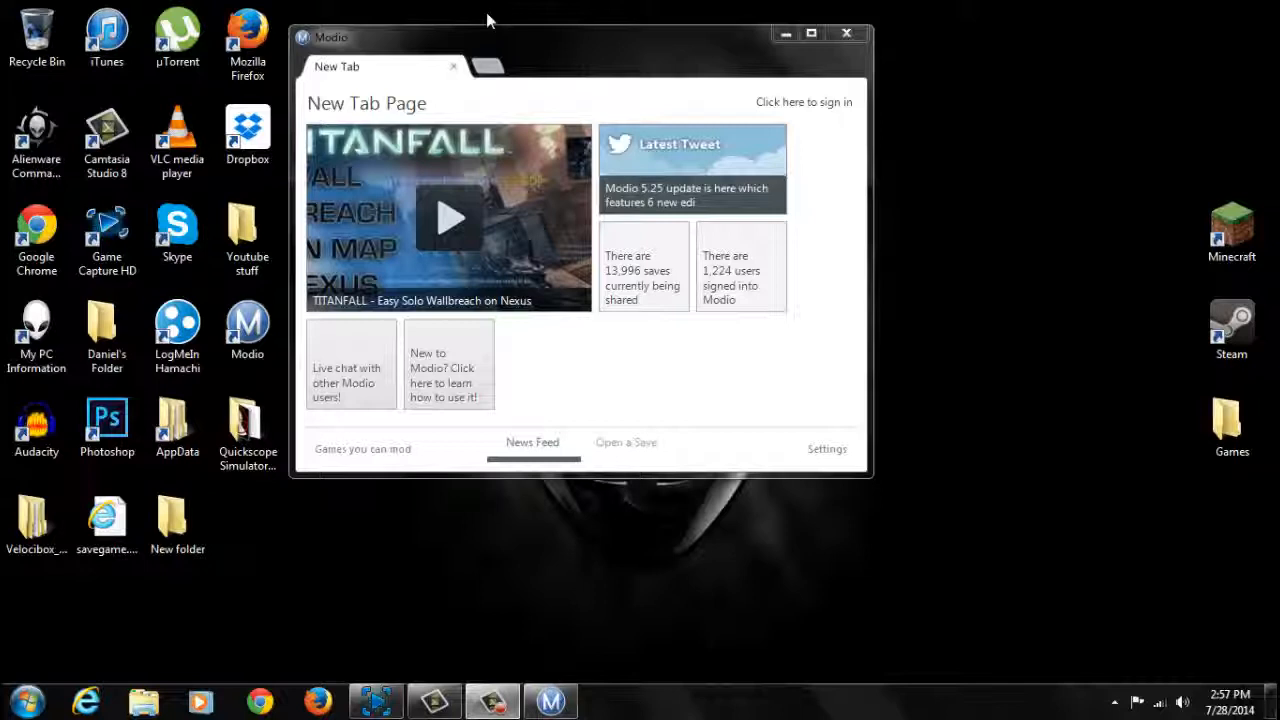
- Use Open a Save to list the USB Stick games, showing Call of Duty: WaW
left_click(176, 520)
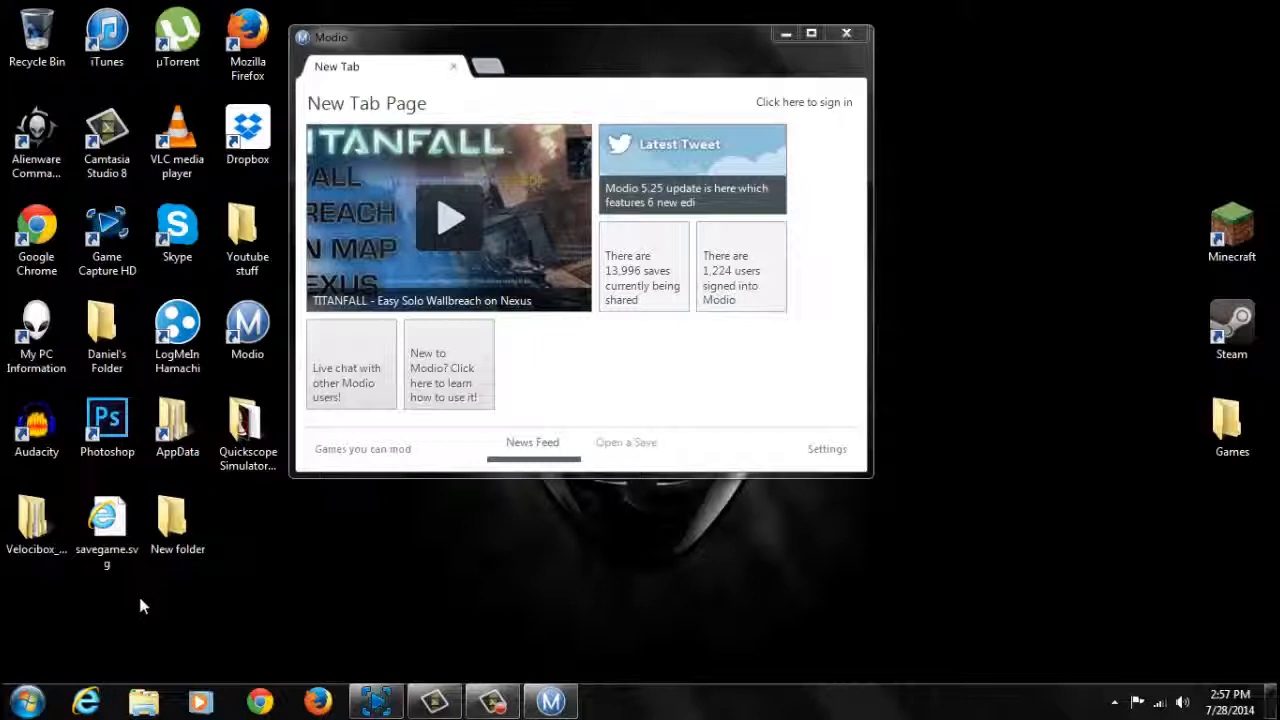
mouse_move(156, 572)
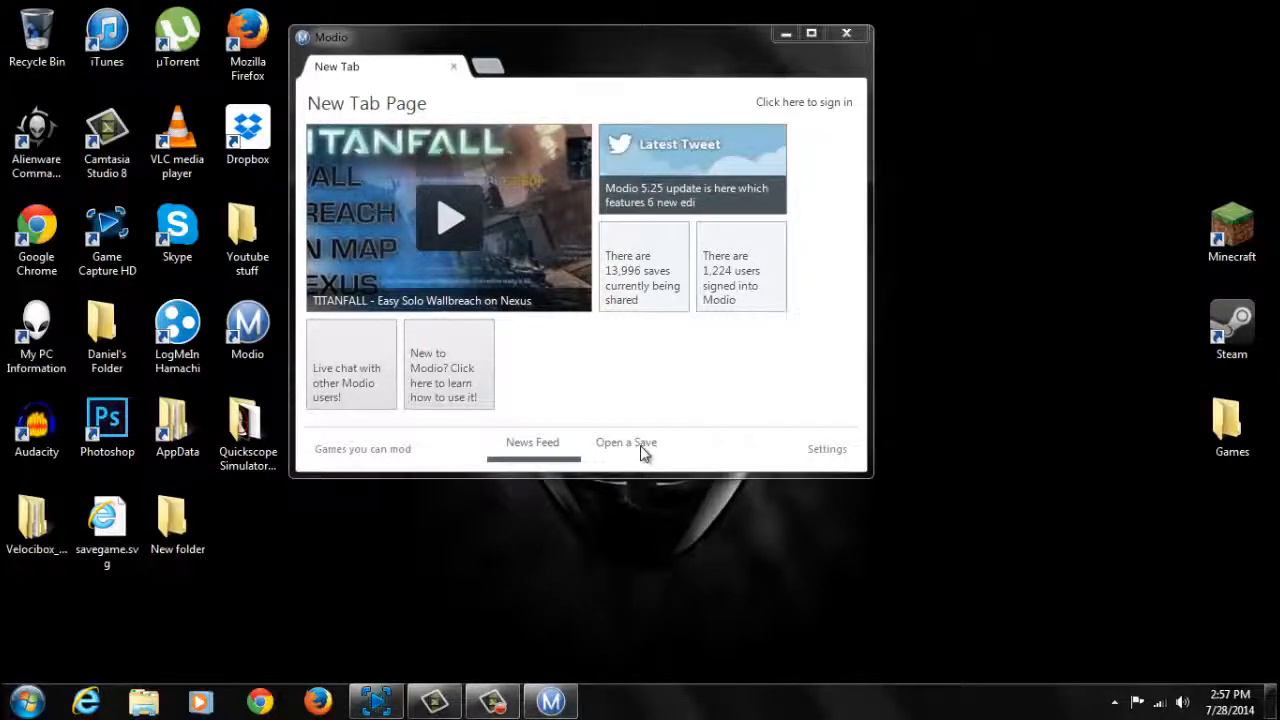
left_click(626, 442)
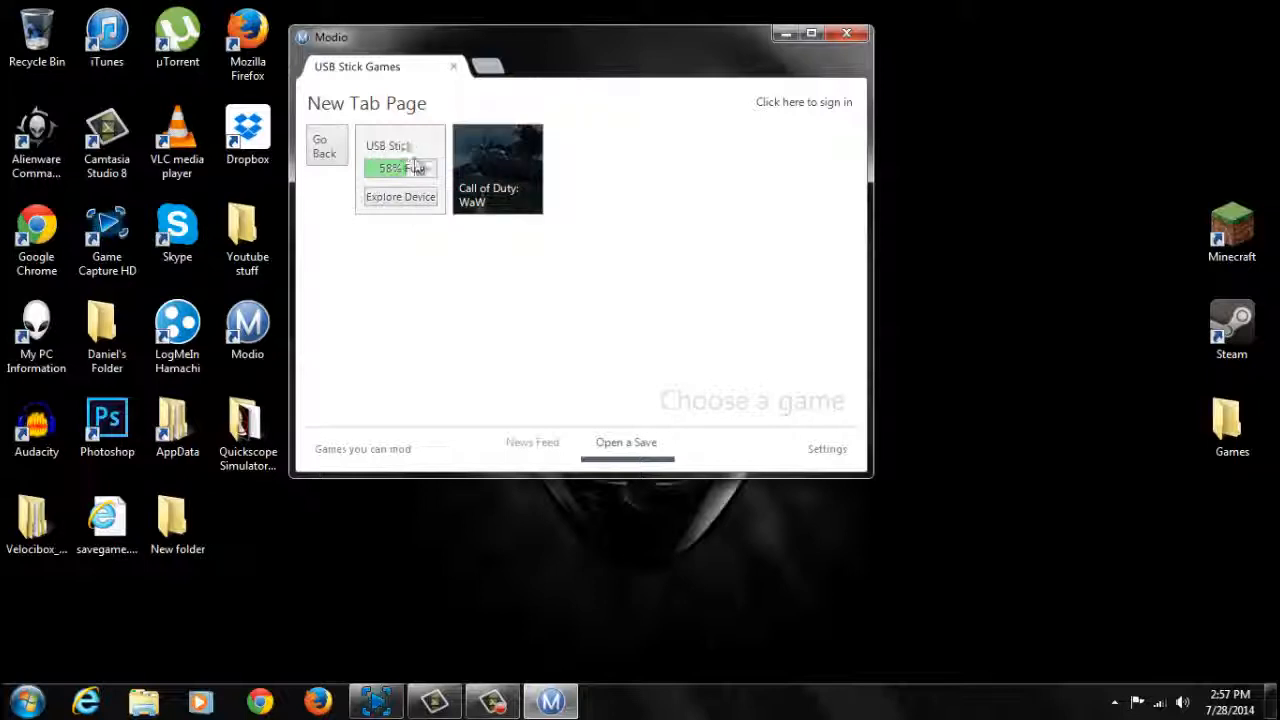
left_click(400, 196)
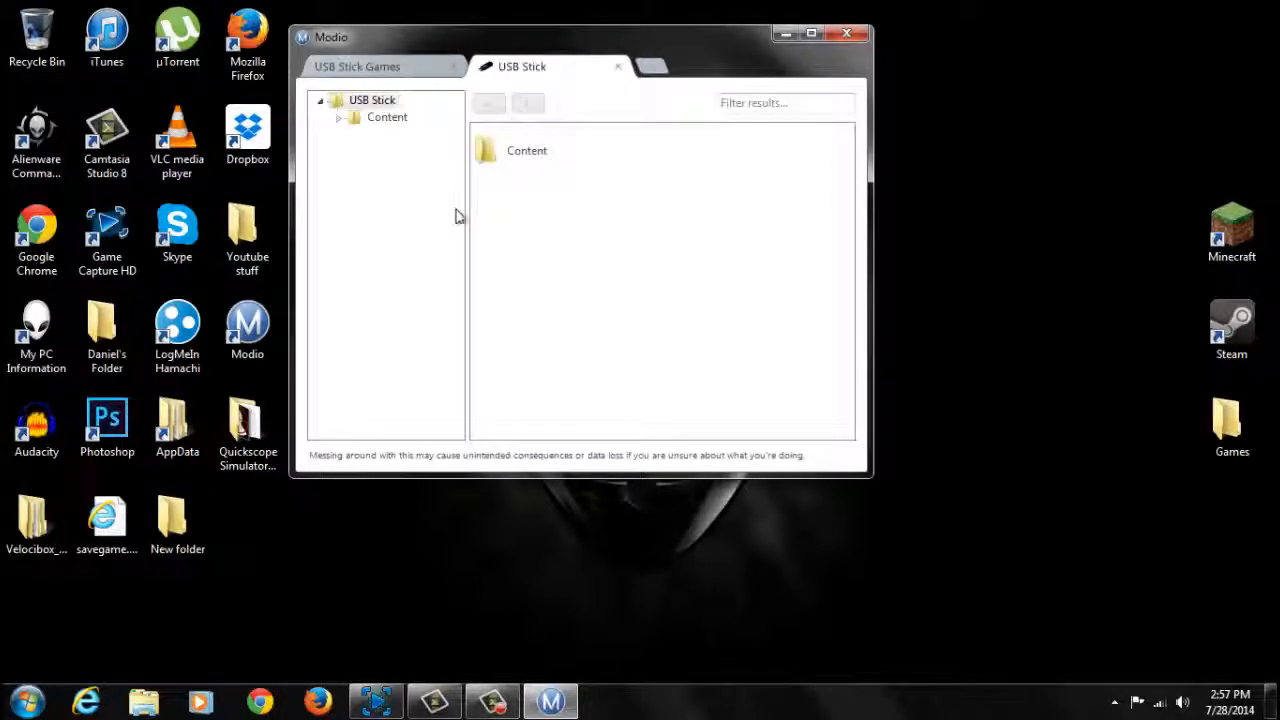
left_click(340, 116)
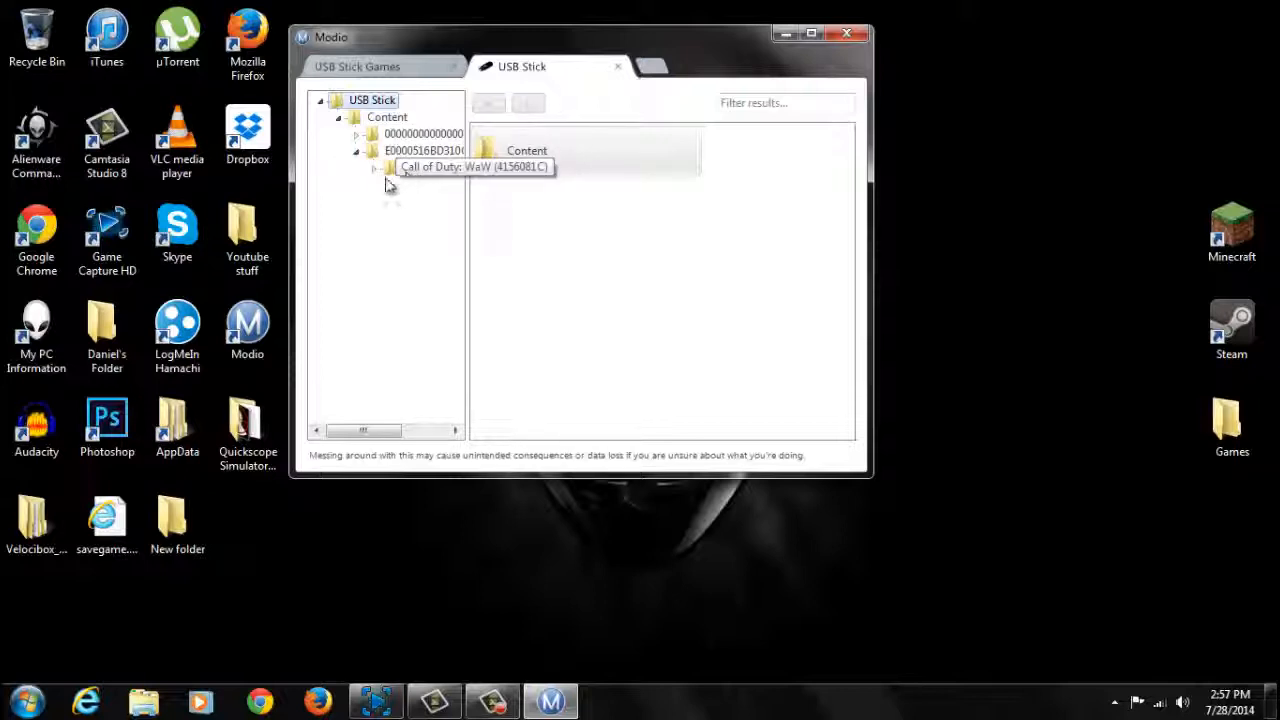
left_click(374, 168)
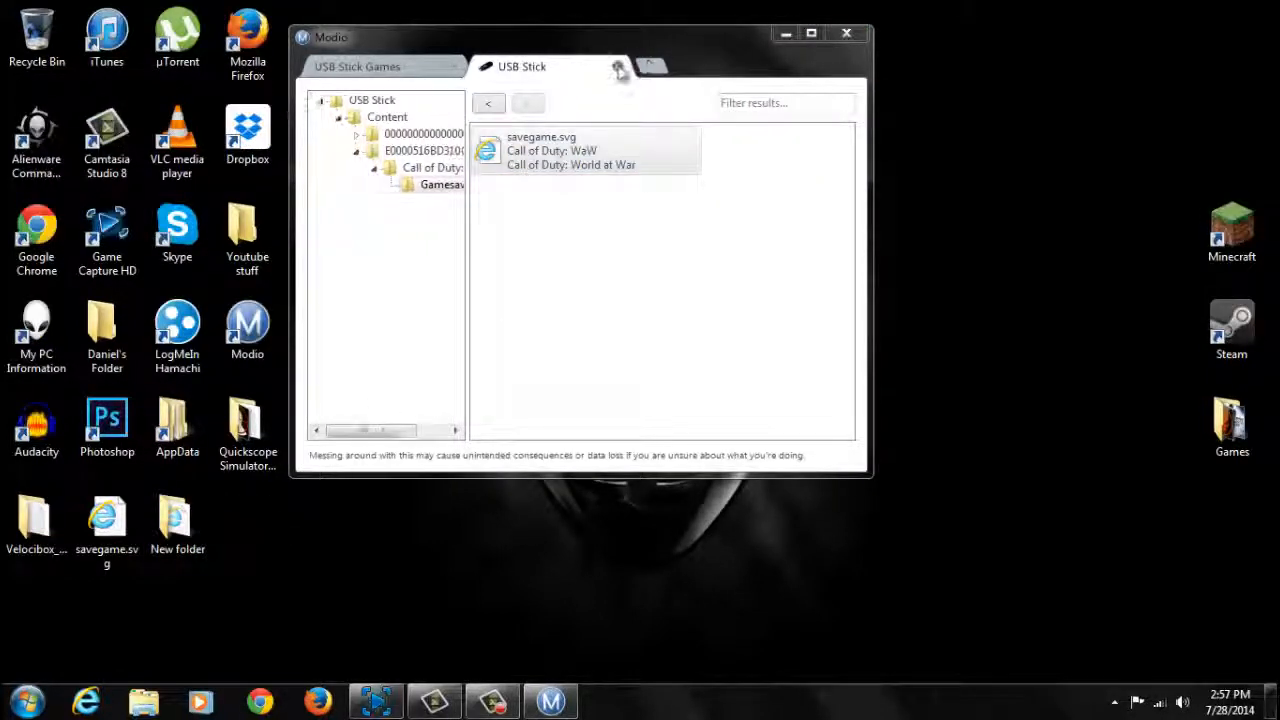
left_click(588, 66)
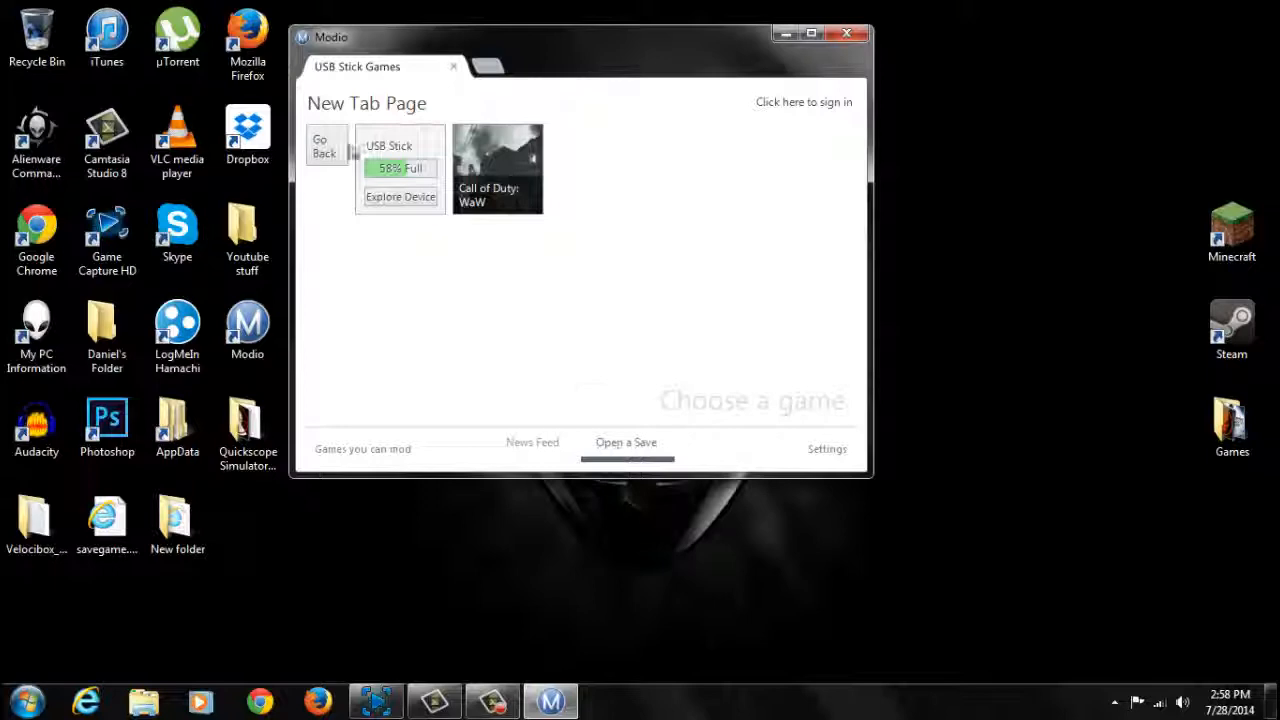
- Load savegame.svg from the Desktop and show its Advanced save information
left_click(324, 146)
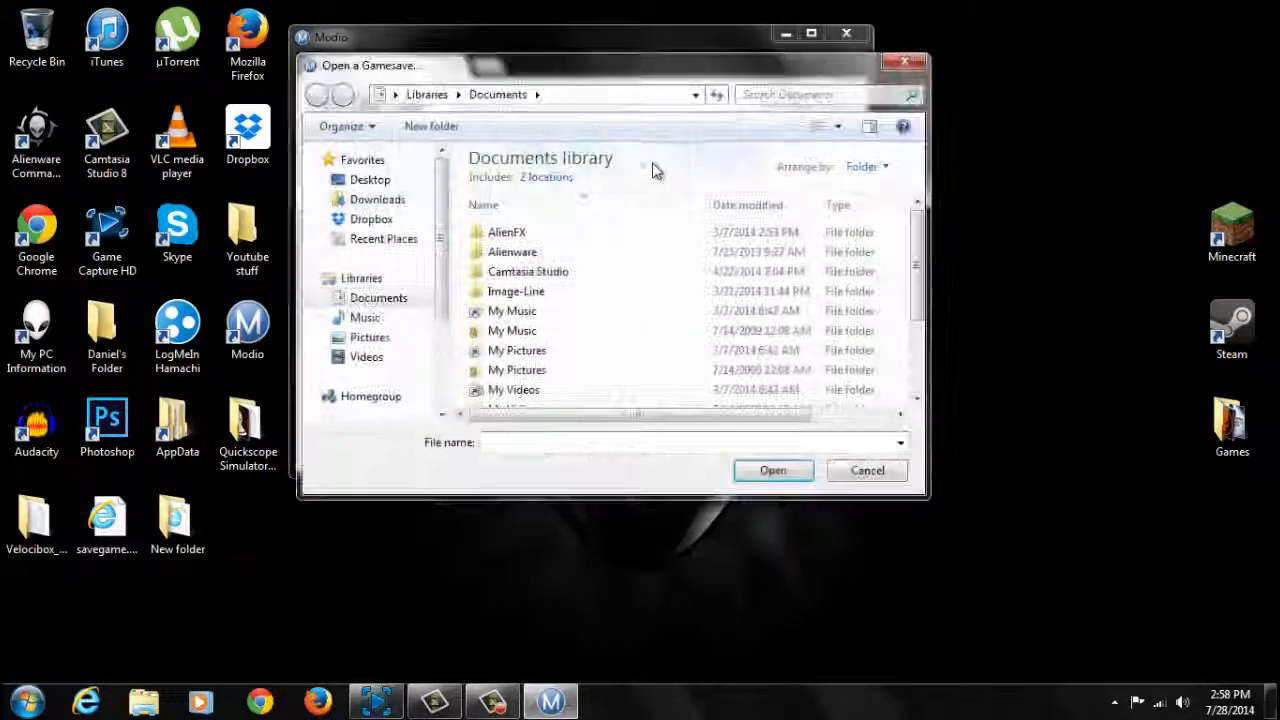
left_click(370, 180)
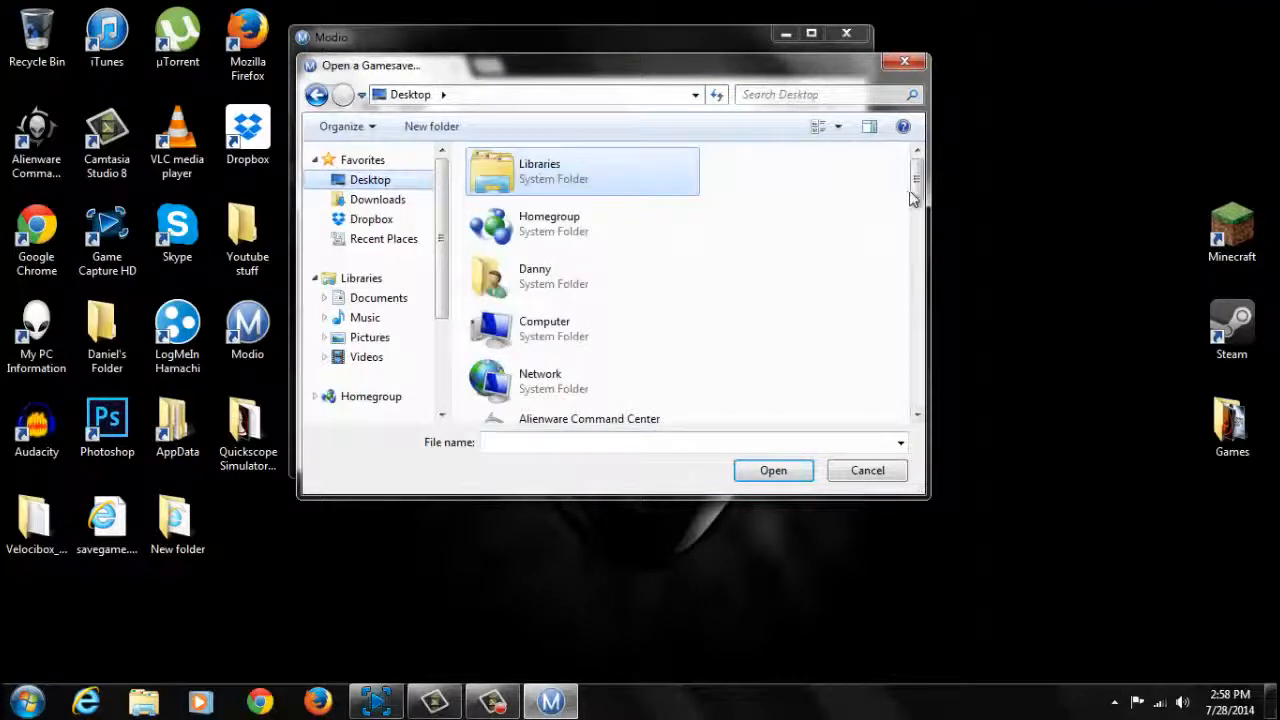
scroll("down", 3)
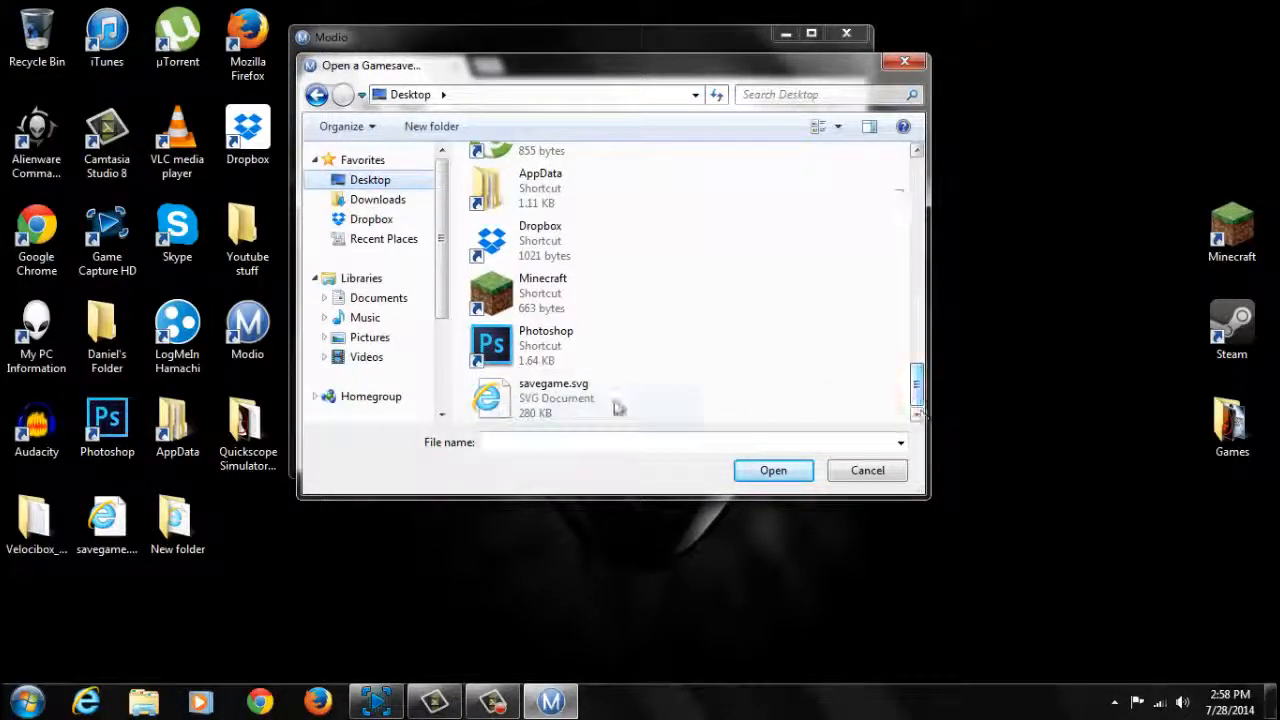
left_click(552, 398)
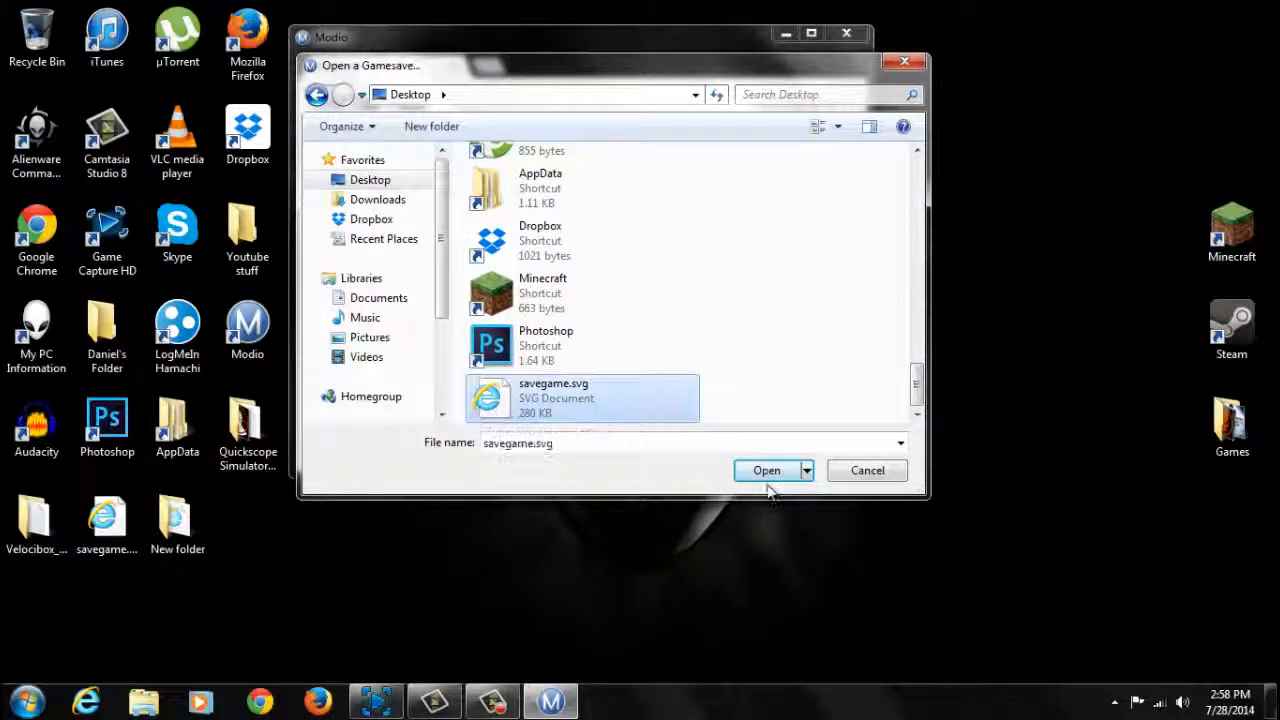
left_click(768, 470)
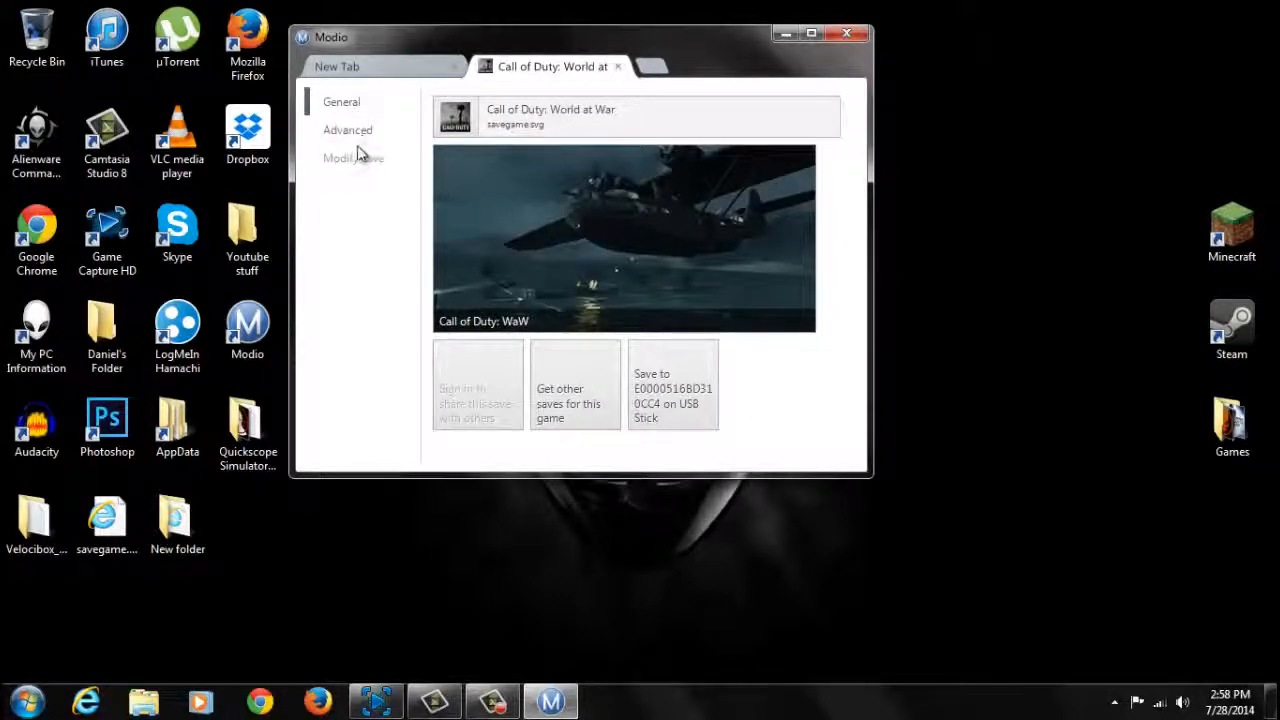
left_click(352, 158)
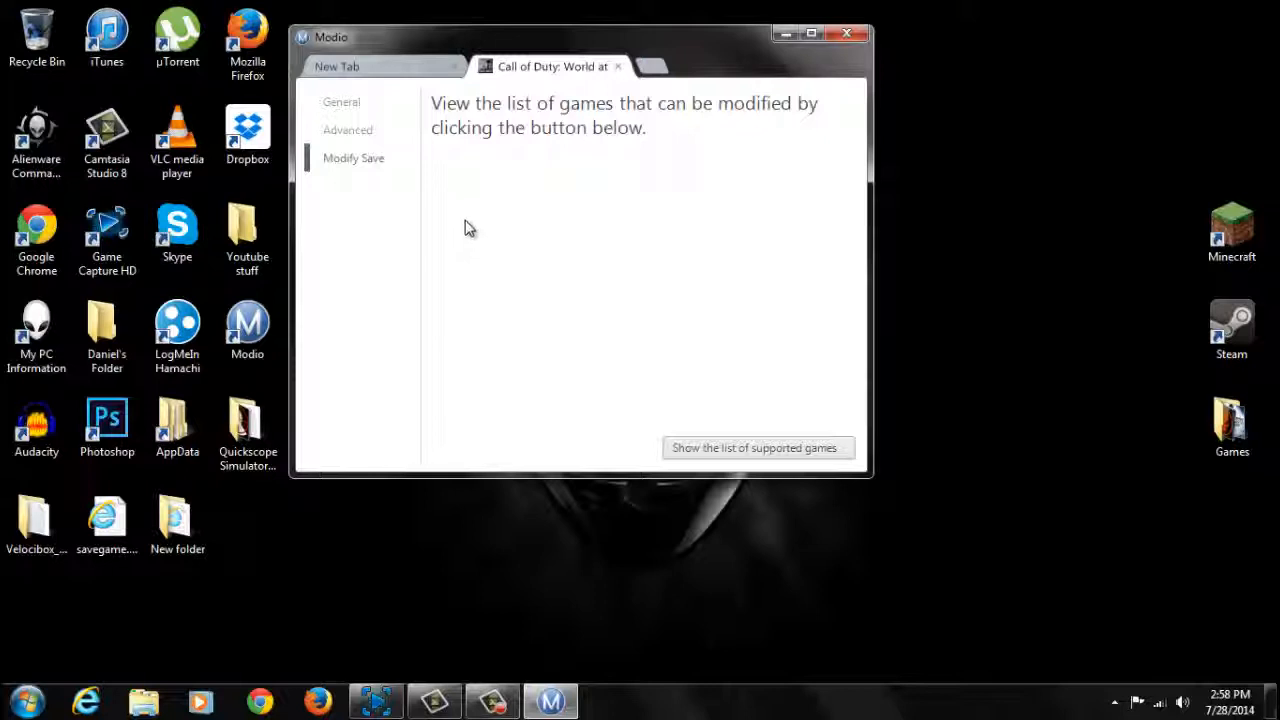
mouse_move(368, 140)
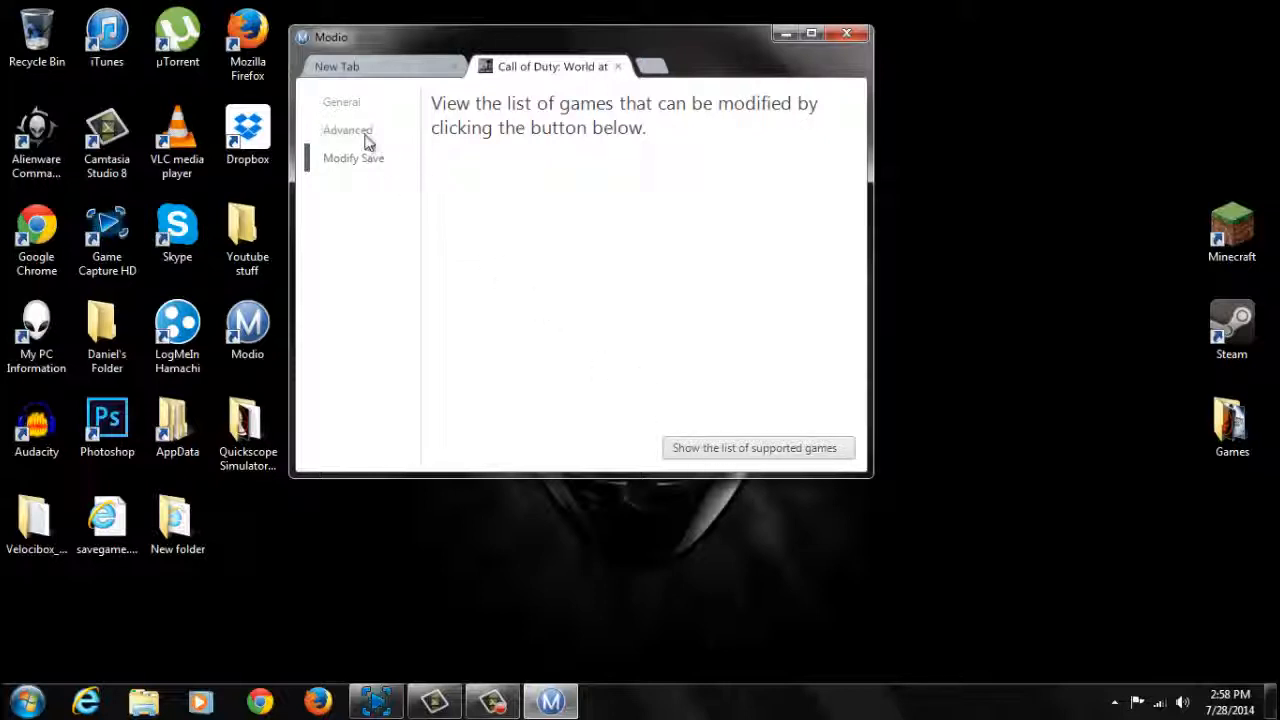
left_click(348, 130)
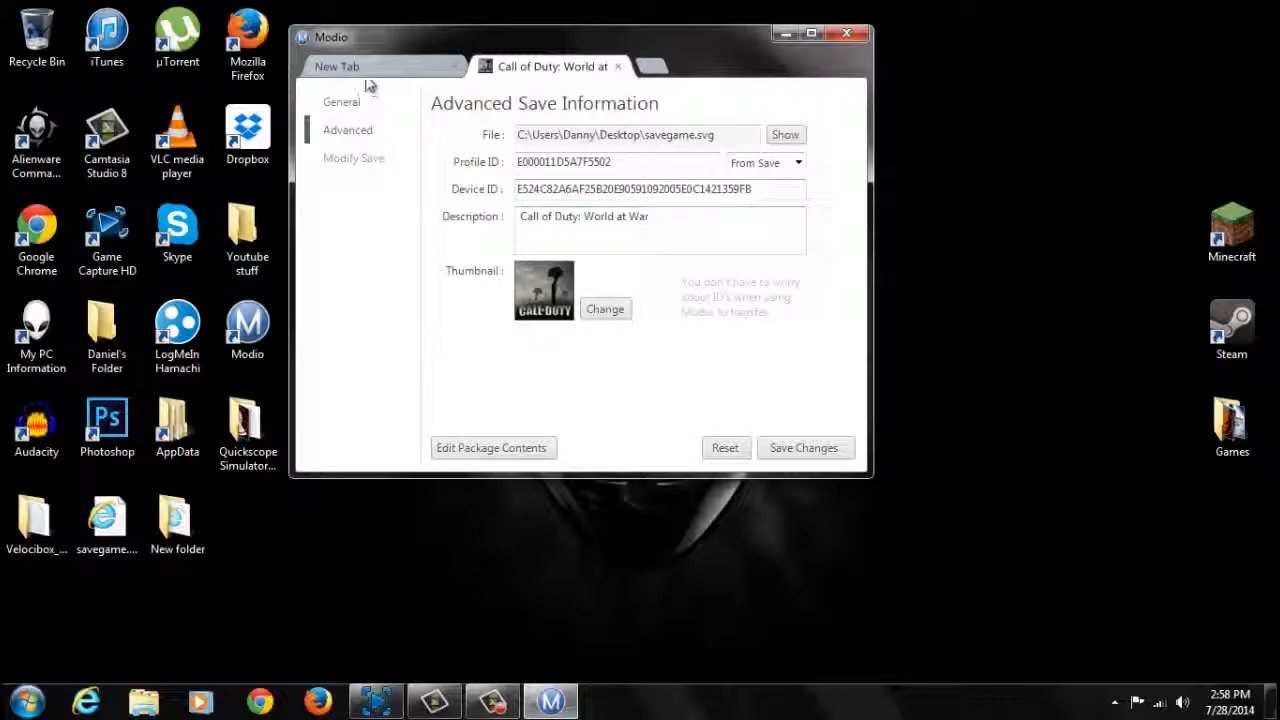
- In a new tab, load the second savegame.svg from Desktop > New folder
left_click(336, 66)
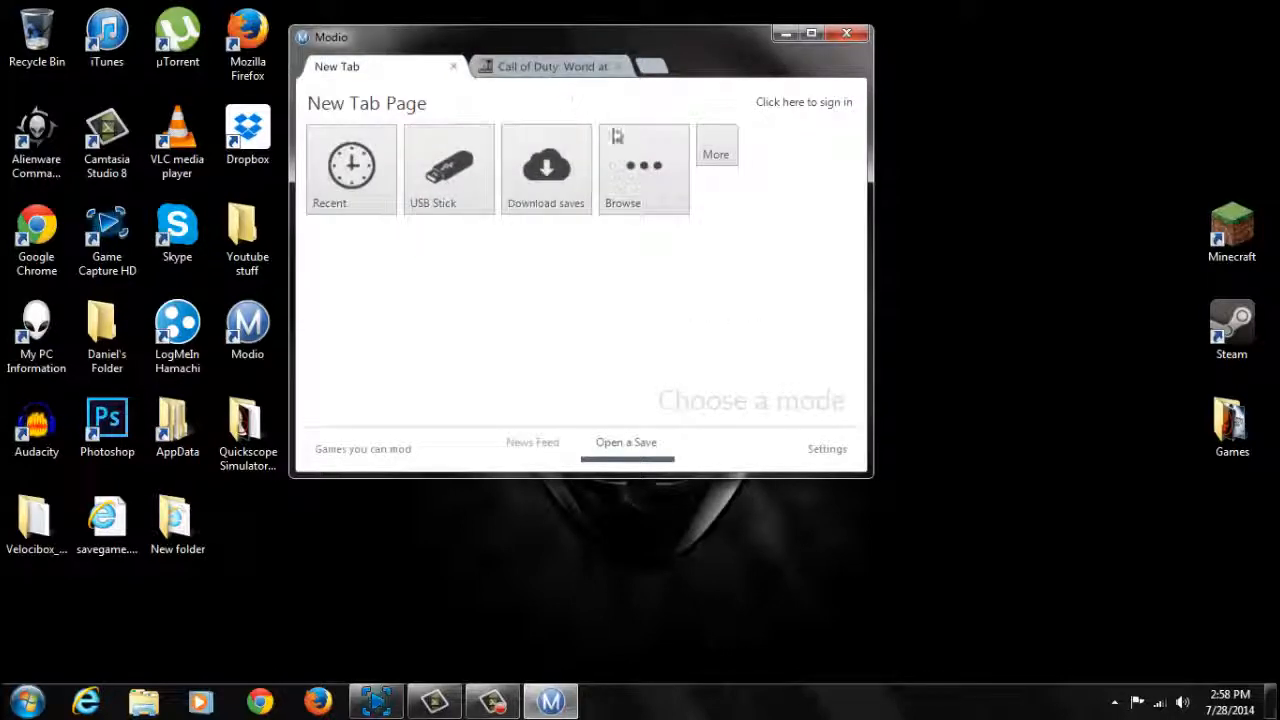
left_click(626, 442)
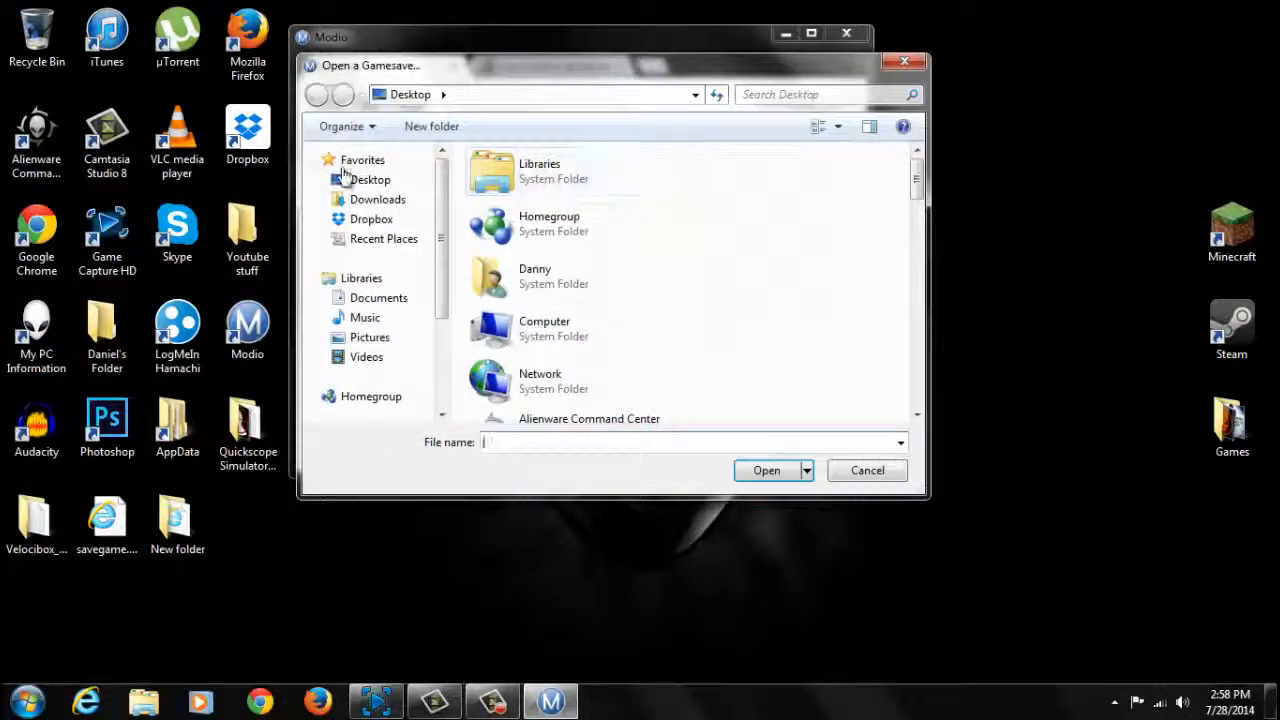
left_click(370, 180)
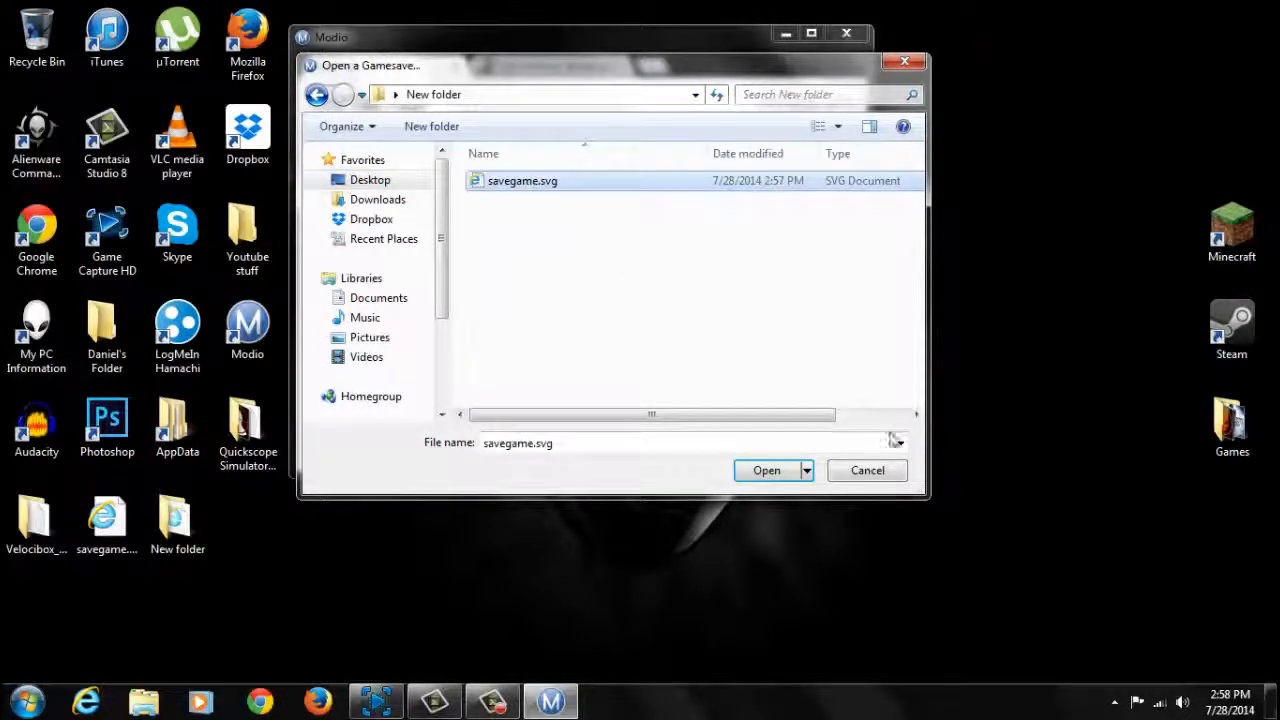
left_click(766, 470)
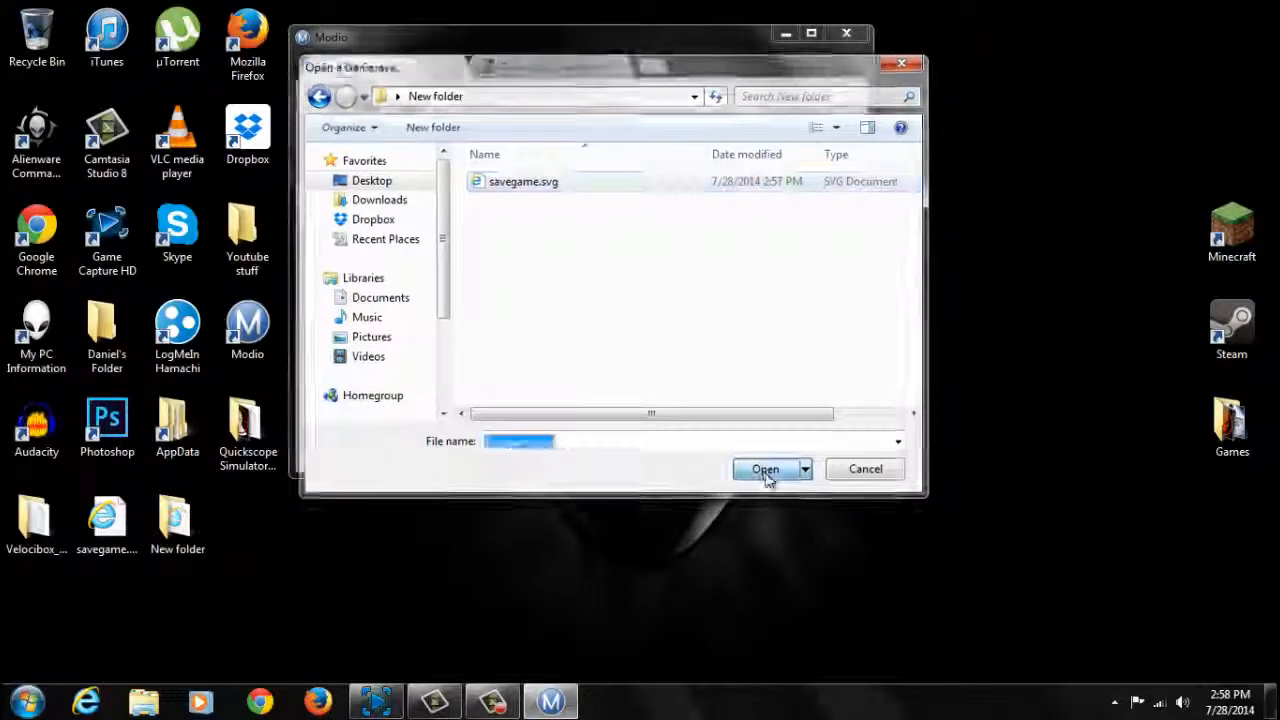
left_click(764, 468)
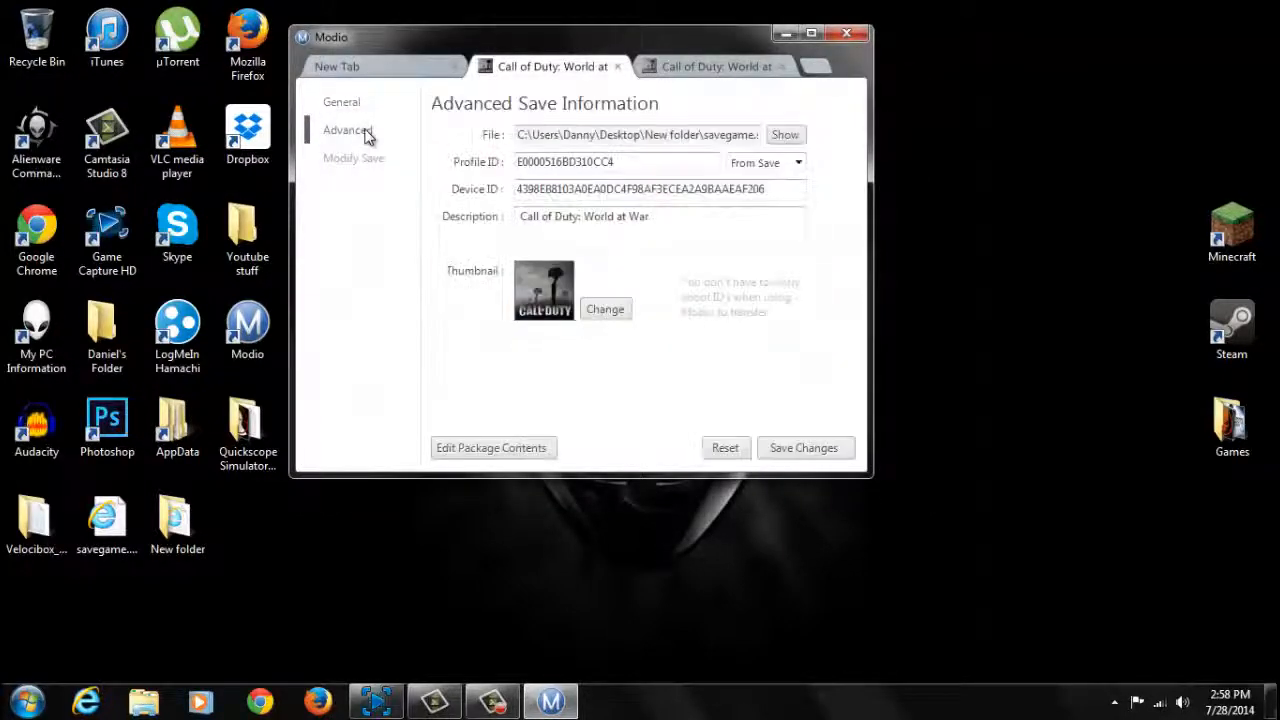
- Paste the New folder save's Profile ID and Device ID into the Desktop save, then close the tabs
left_click(716, 66)
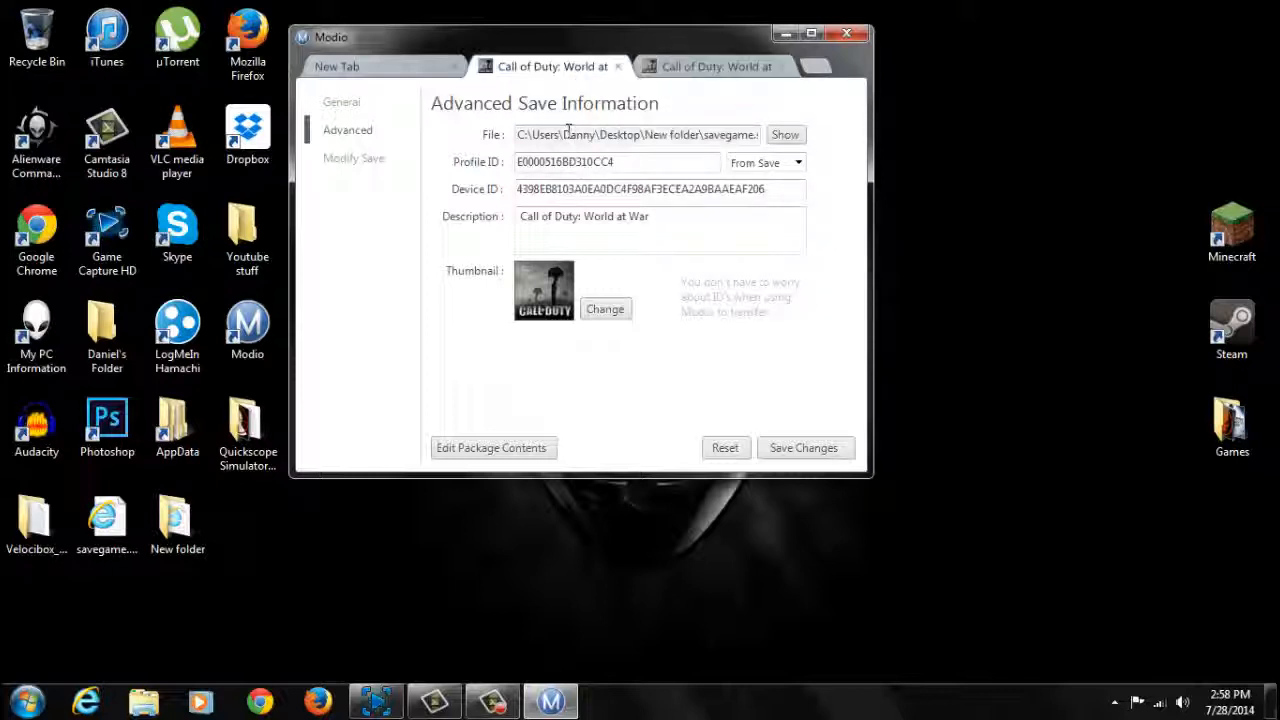
triple_click(616, 160)
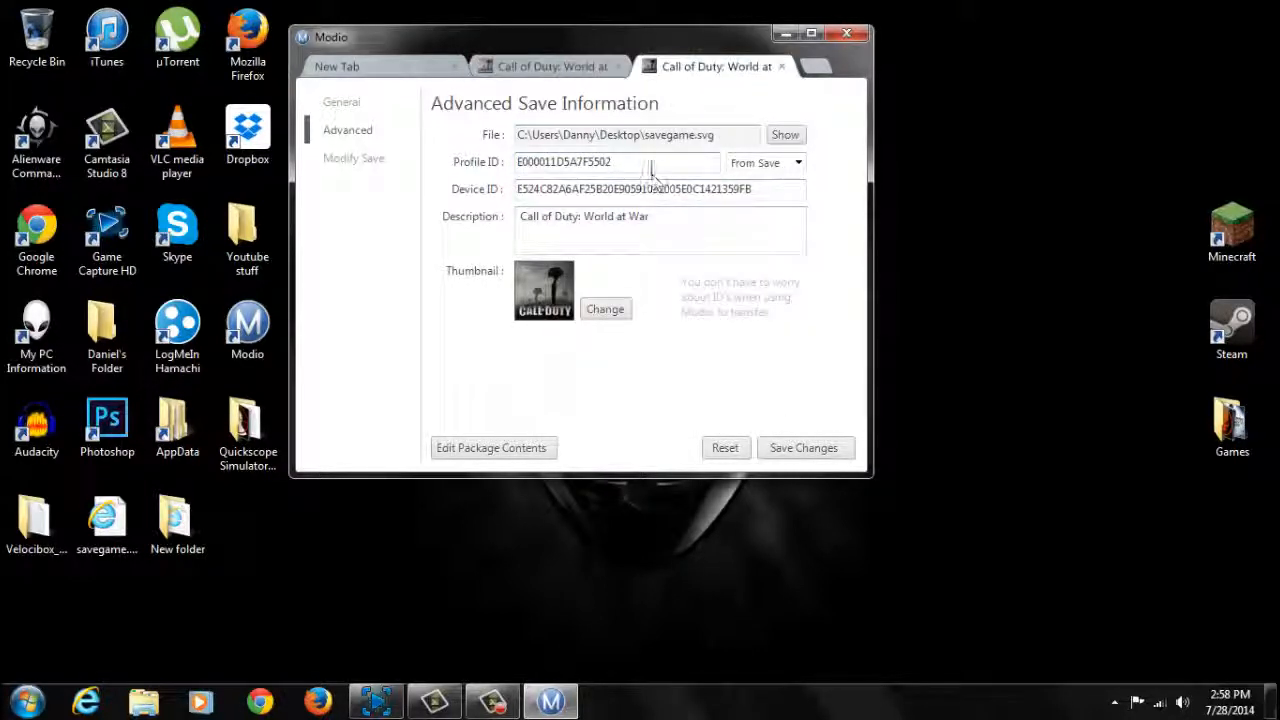
right_click(616, 160)
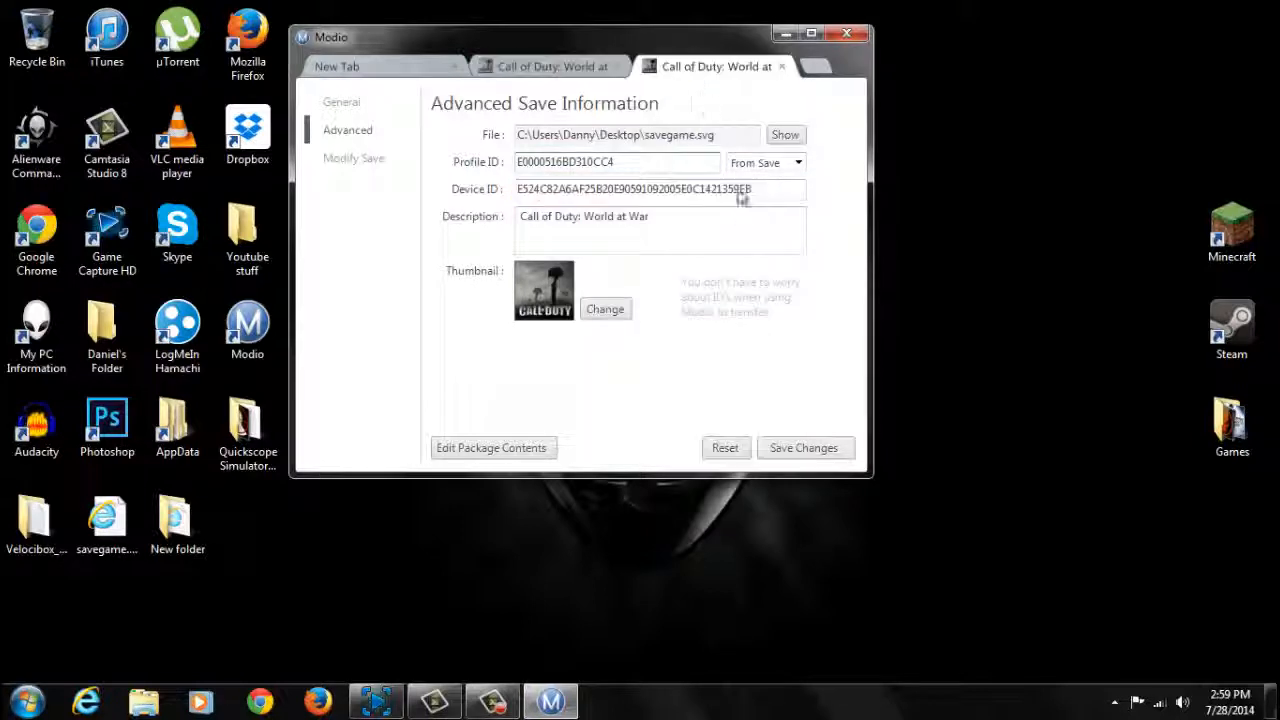
right_click(660, 188)
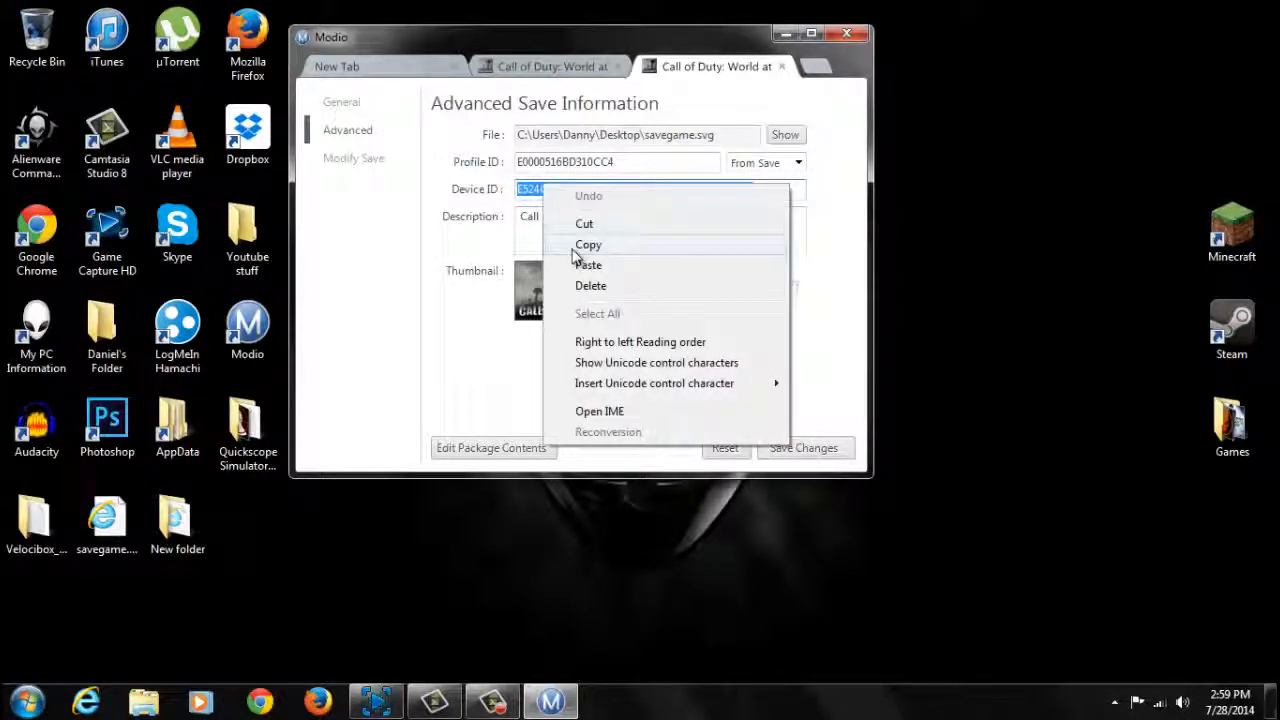
left_click(588, 264)
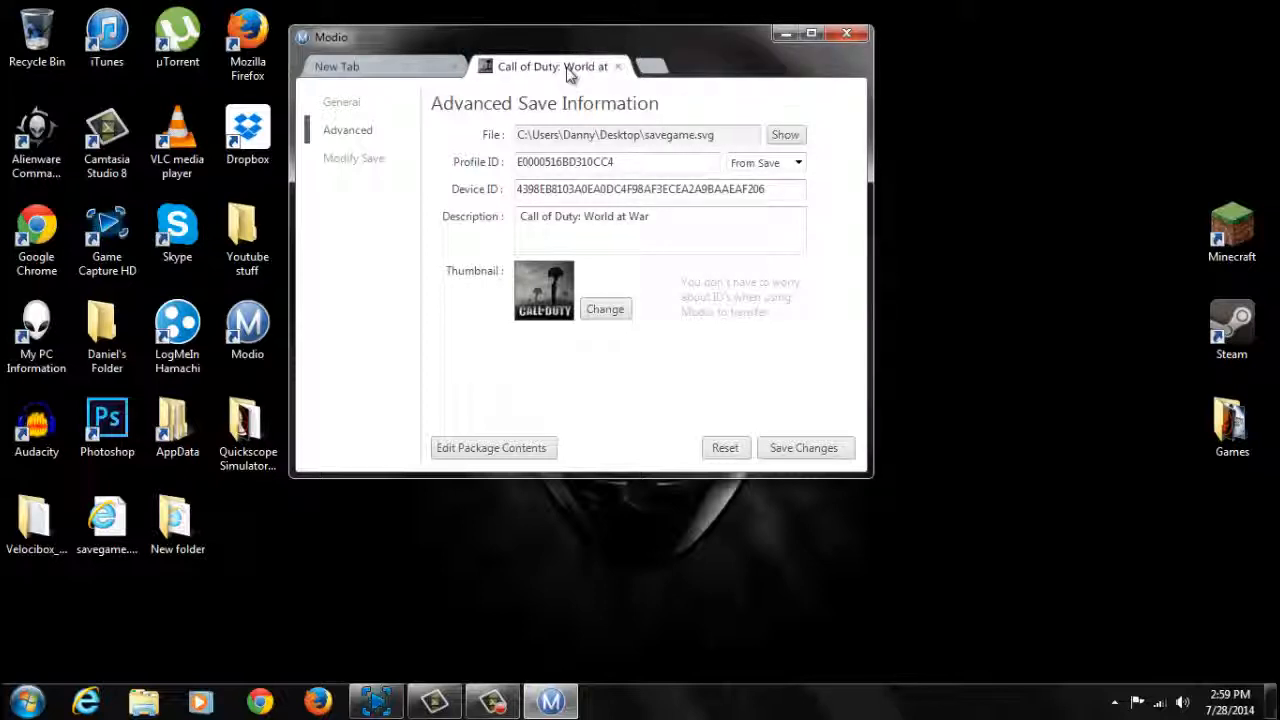
left_click(616, 66)
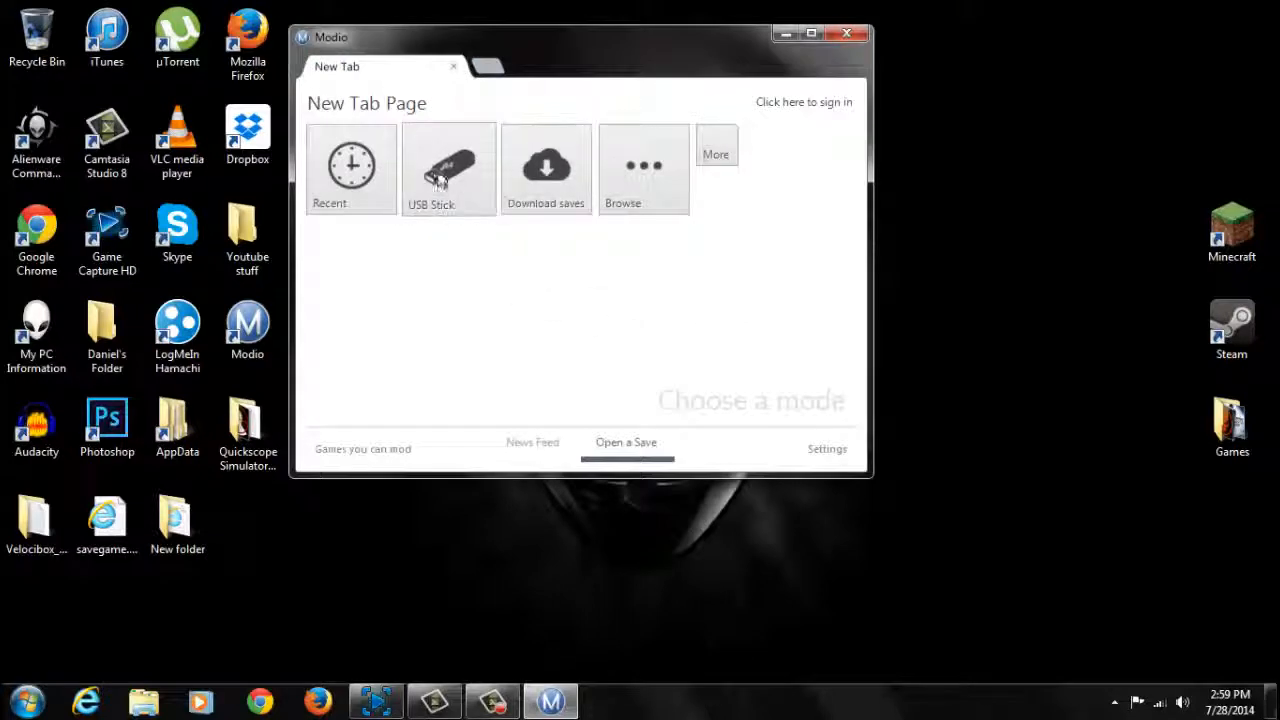
- Overwrite savegame.svg in the USB stick's WaW Gamesaves folder with the desktop save and close Modio
left_click(448, 168)
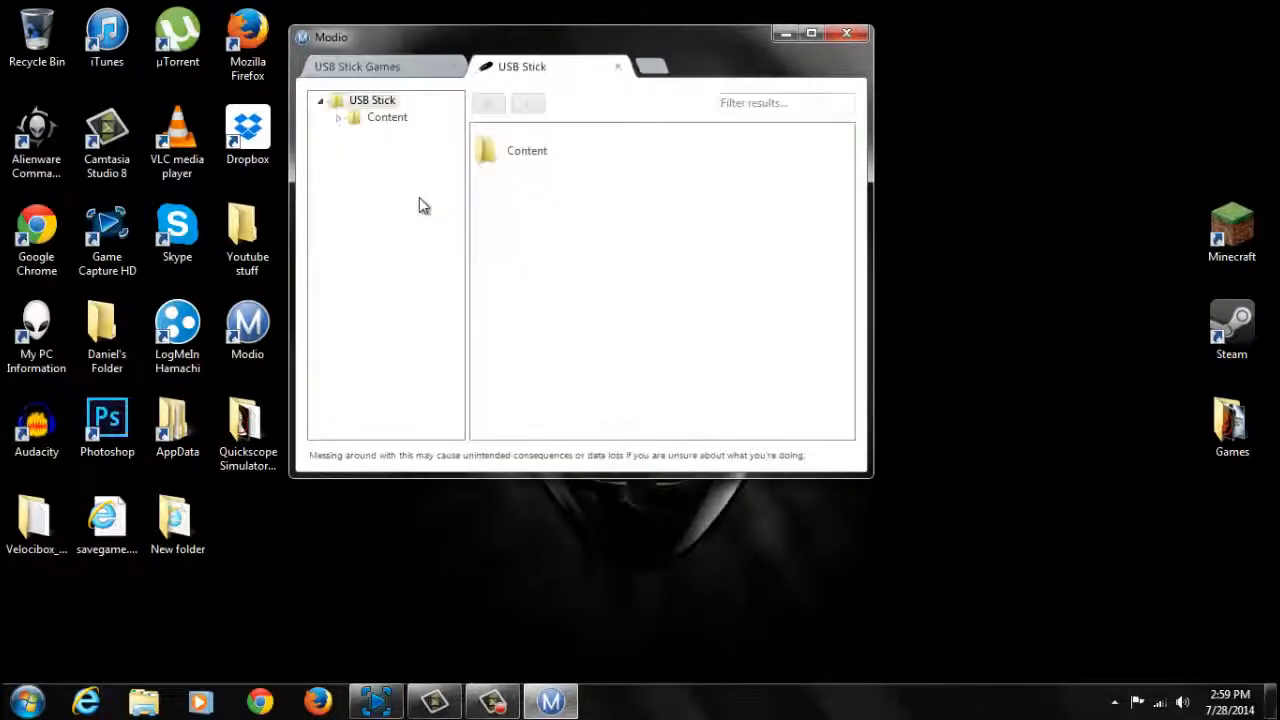
left_click(338, 116)
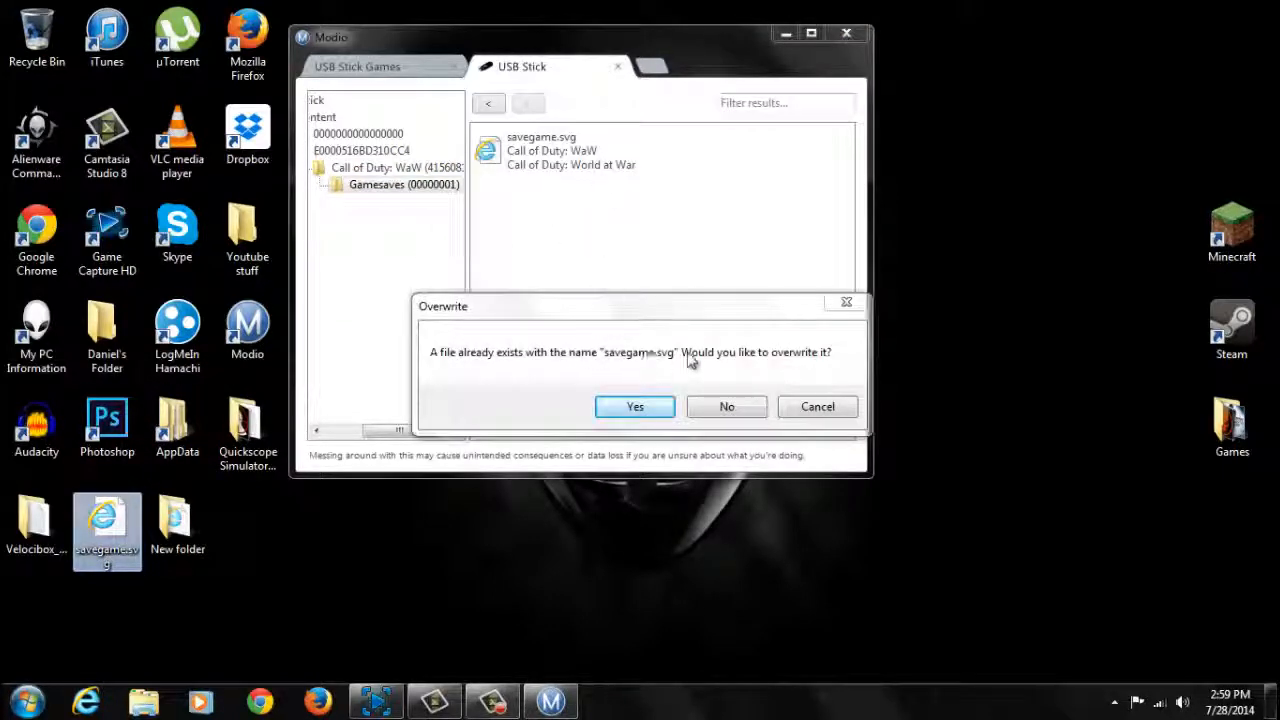
left_click(634, 406)
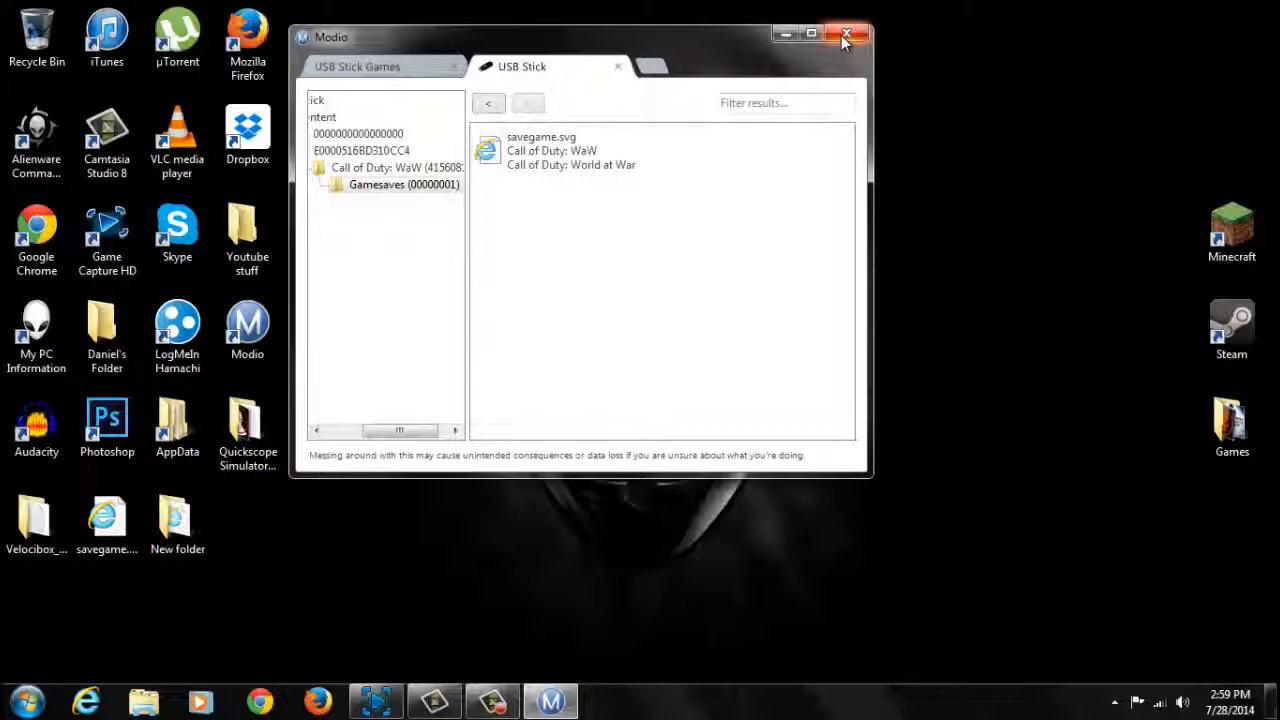
left_click(848, 36)
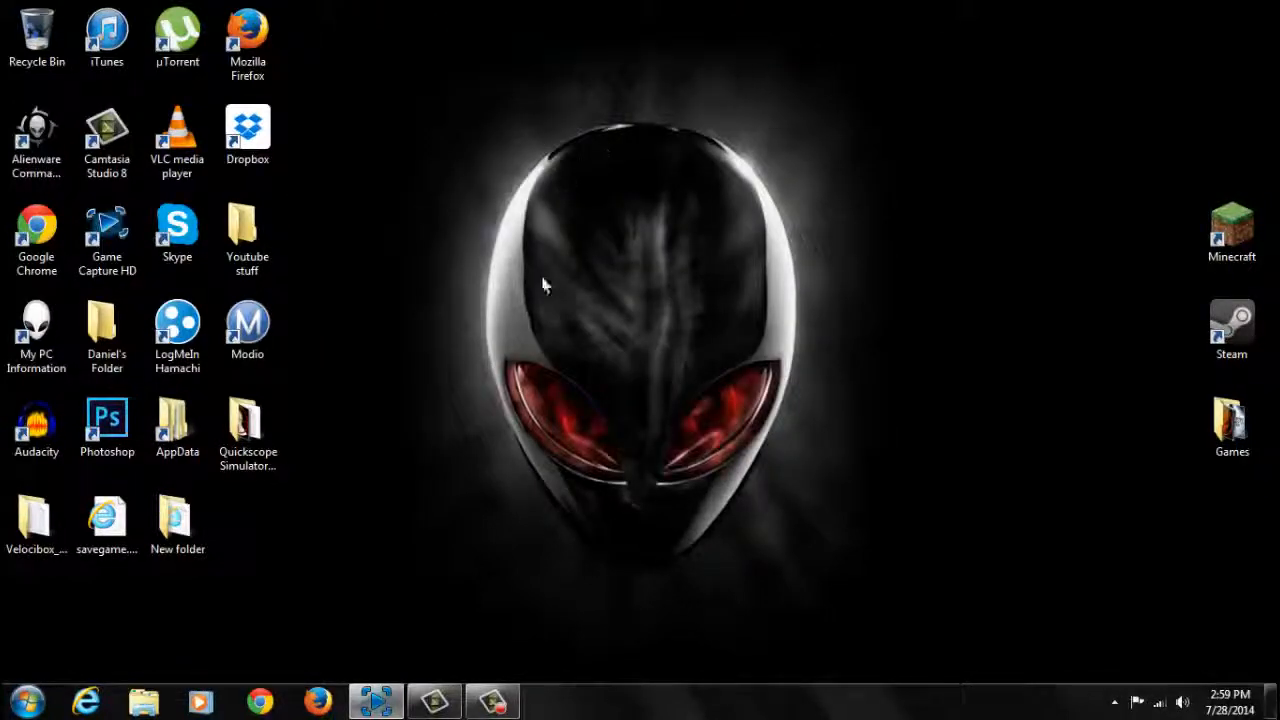
- Eject the Cruzer USB stick via Safely Remove Hardware in the notification area
left_click(1112, 700)
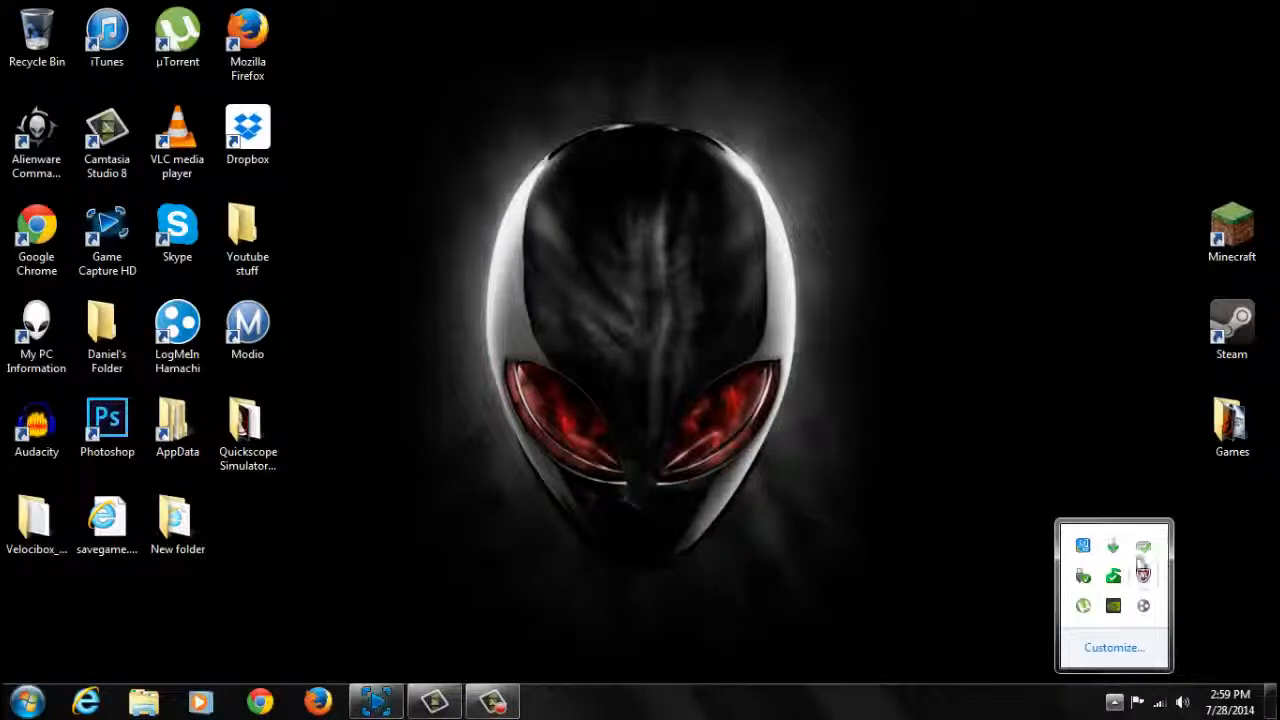
mouse_move(1084, 576)
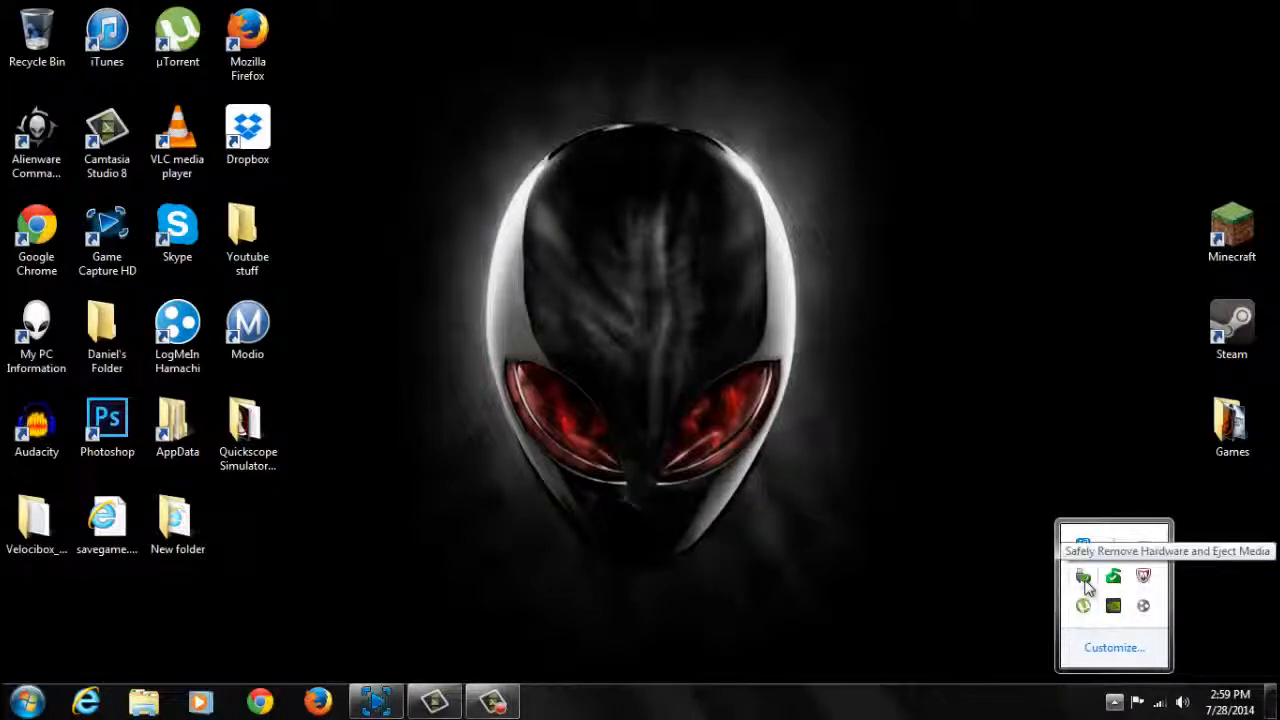
left_click(1080, 576)
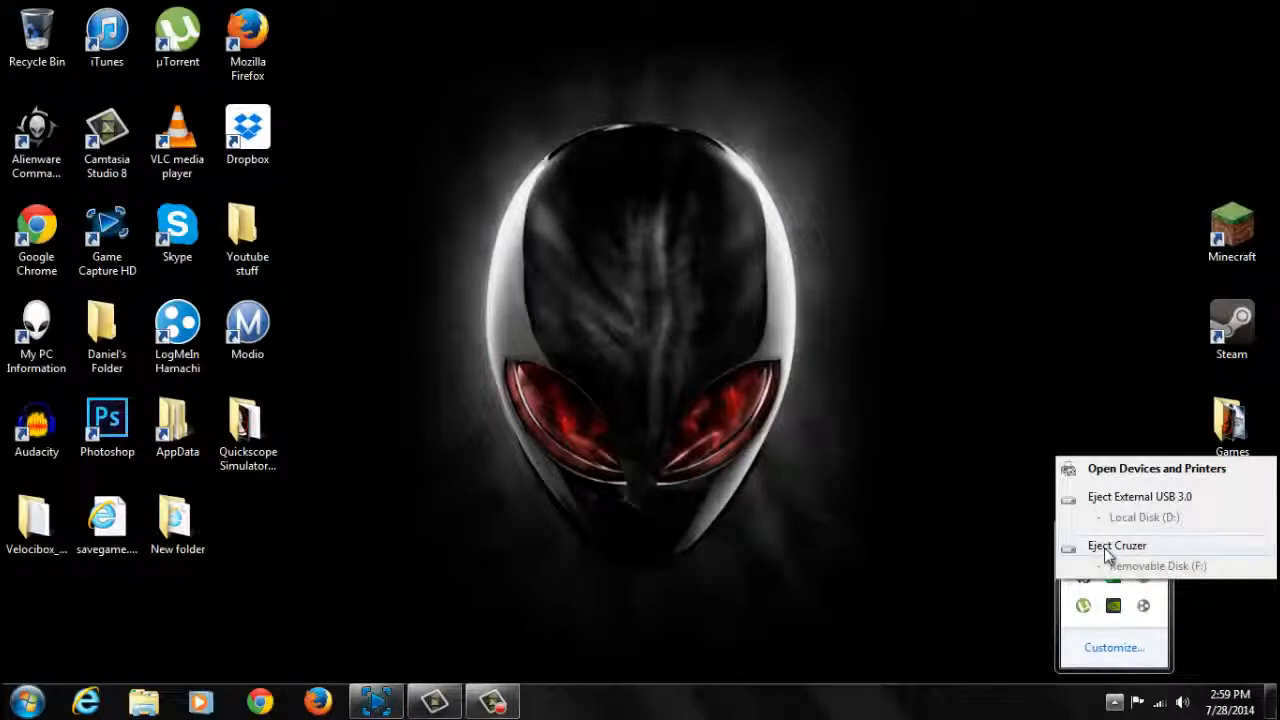
left_click(1116, 544)
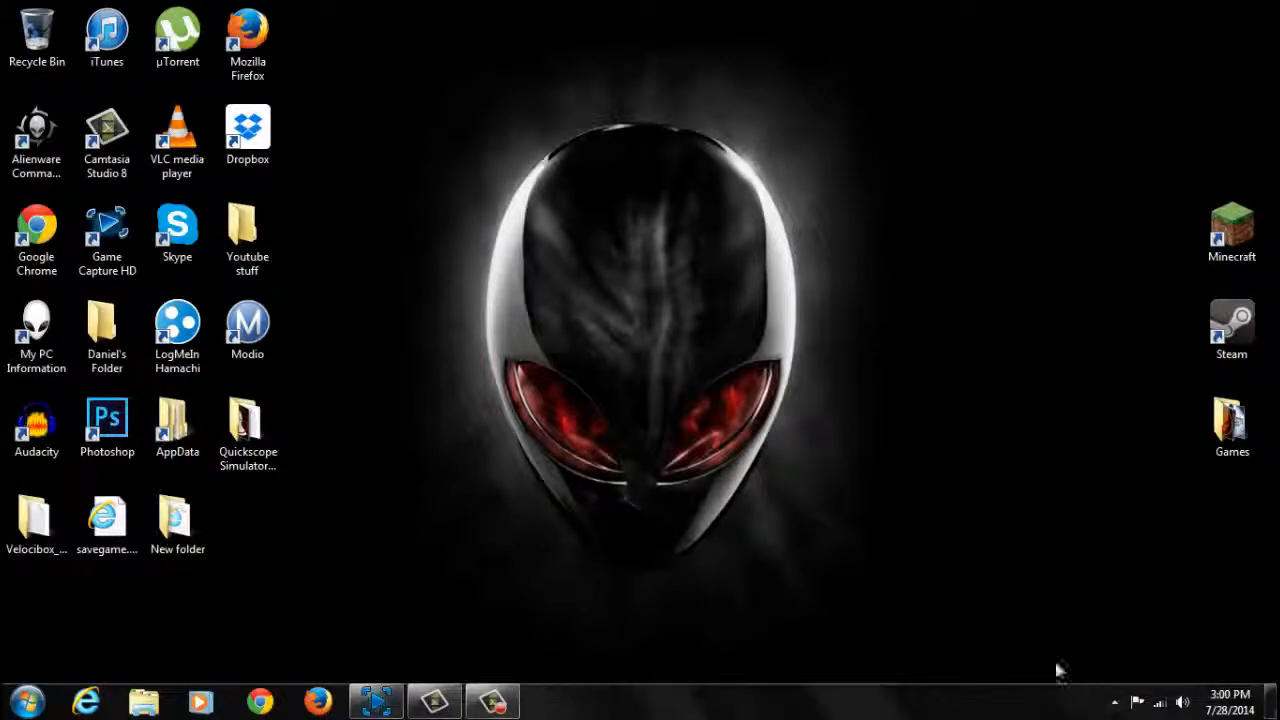
mouse_move(840, 610)
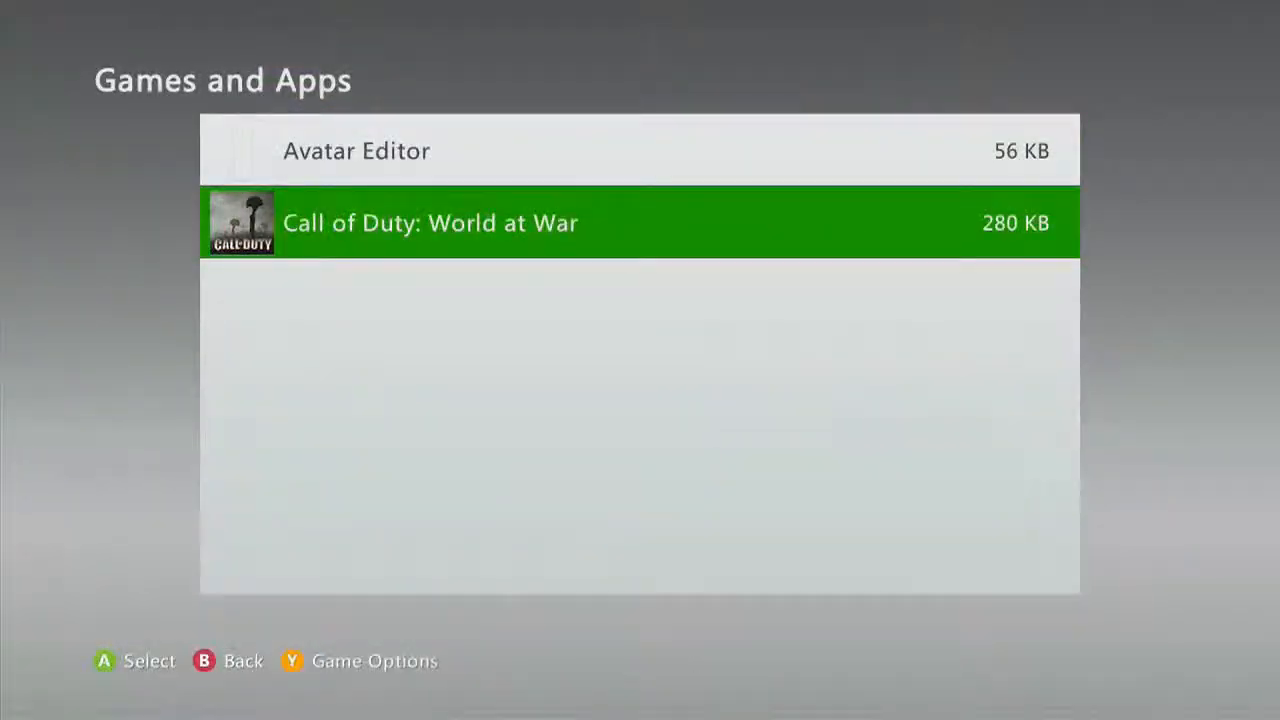
- Select the Call of Duty: World at War data in Games and Apps
left_click(640, 222)
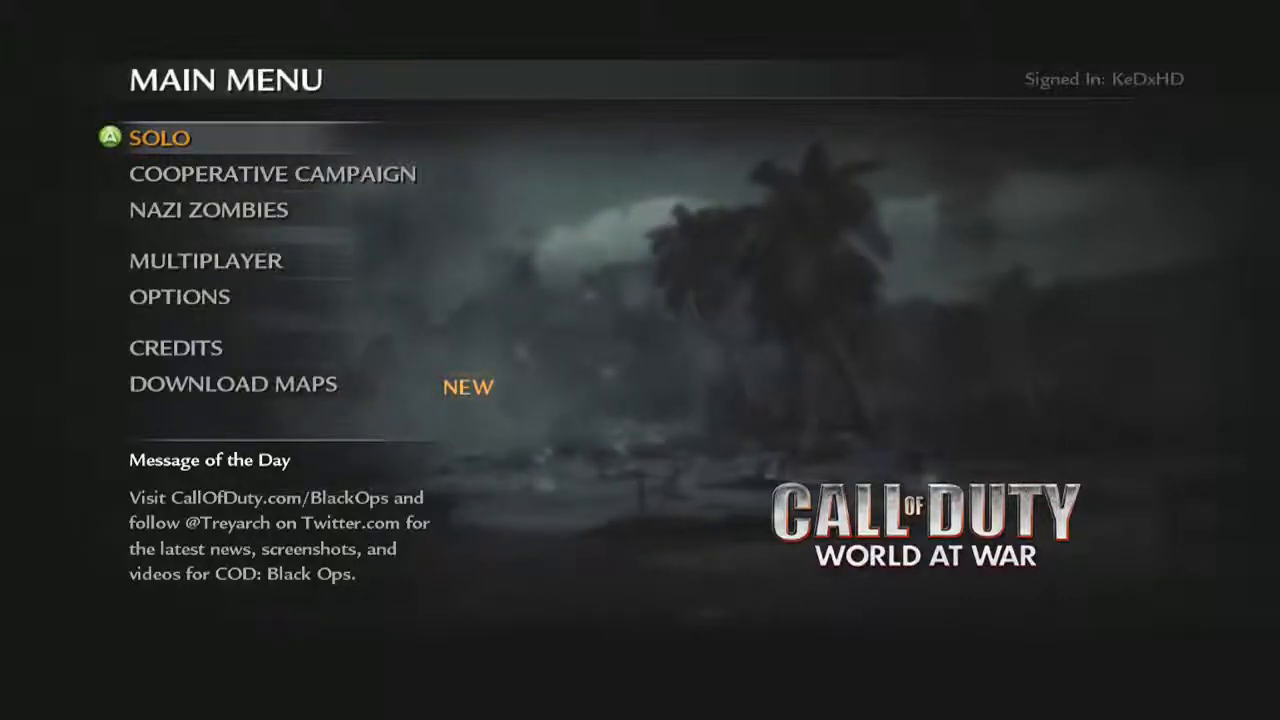
- Enter Nazi Zombies from the Main Menu to show the map list with Der Riese
left_click(160, 138)
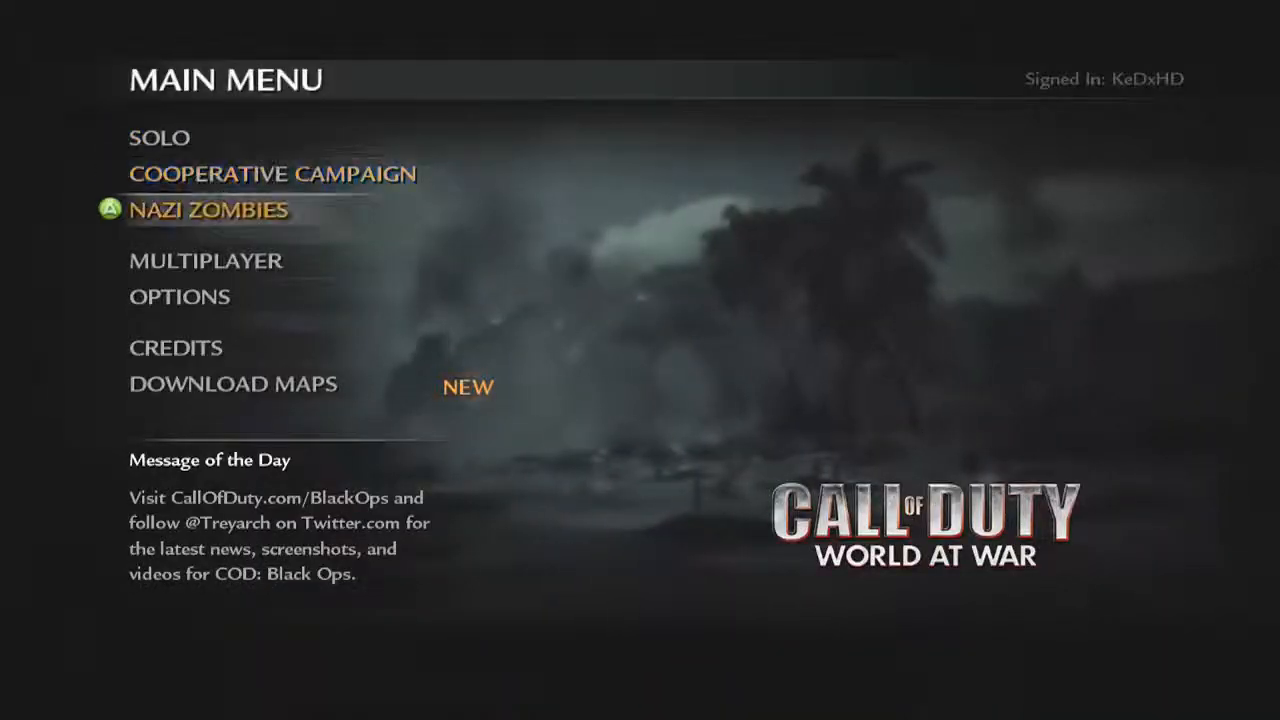
left_click(208, 210)
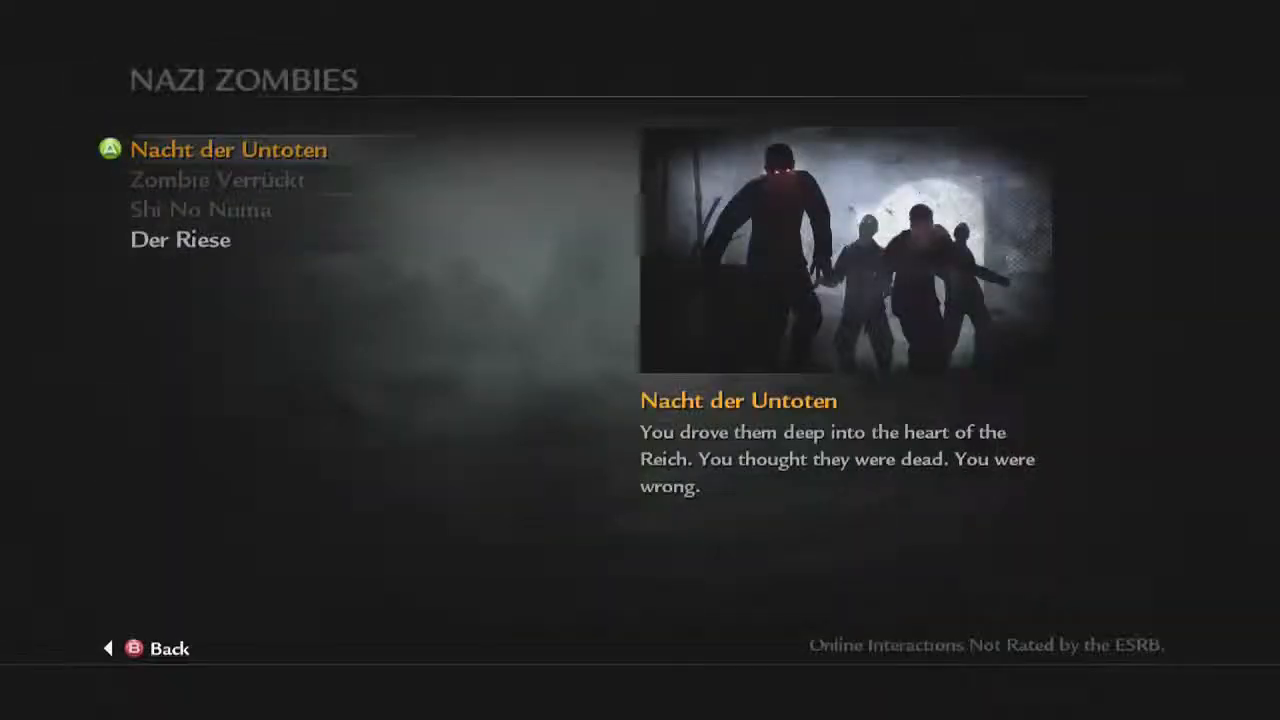